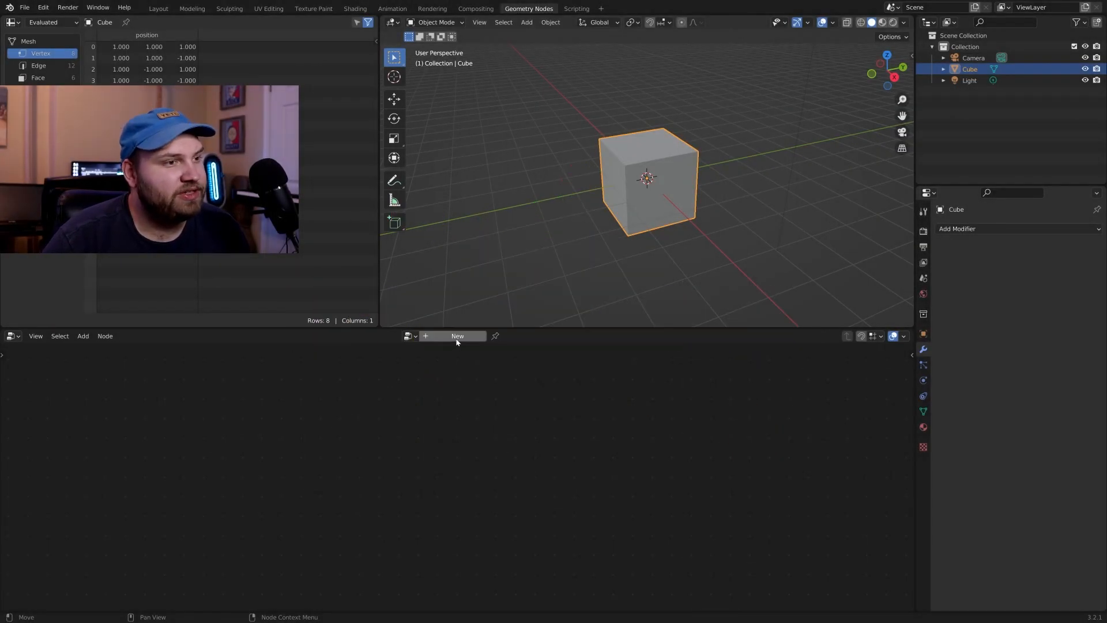
Step: Create a new Geometry Nodes tree on the cube and browse the Add Modifier list without adding one
left_click(457, 335)
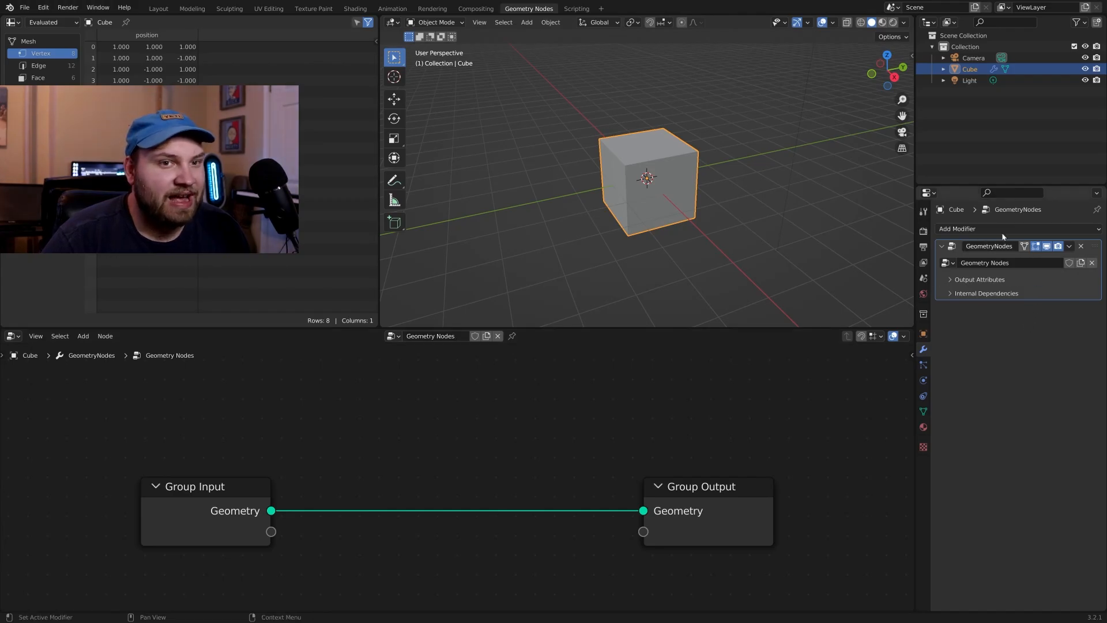
mouse_move(965, 301)
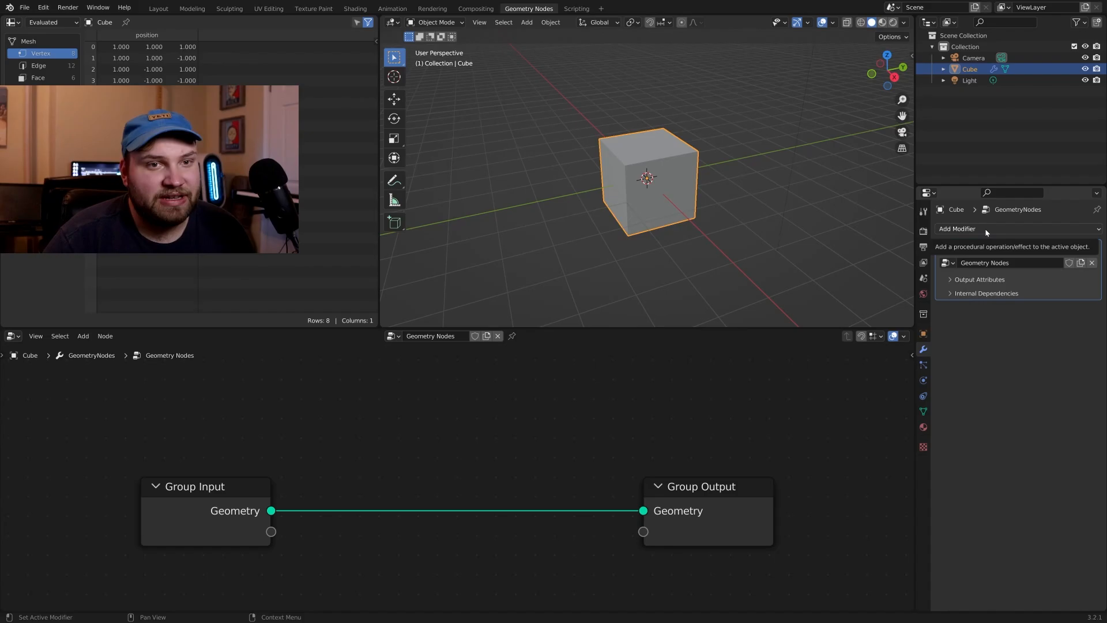
left_click(958, 228)
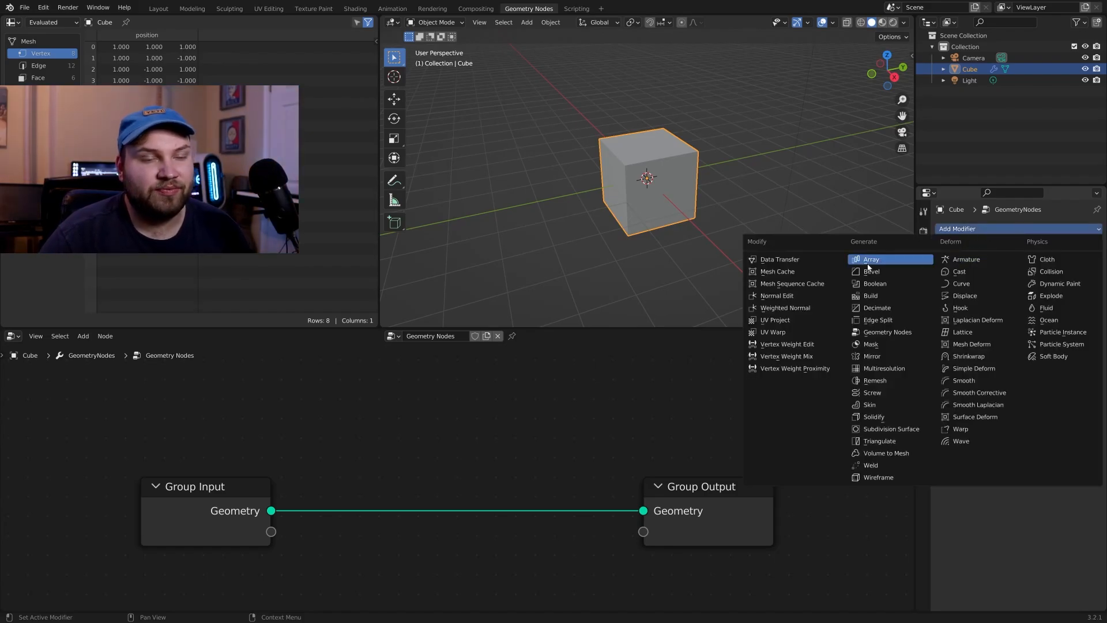
mouse_move(892, 478)
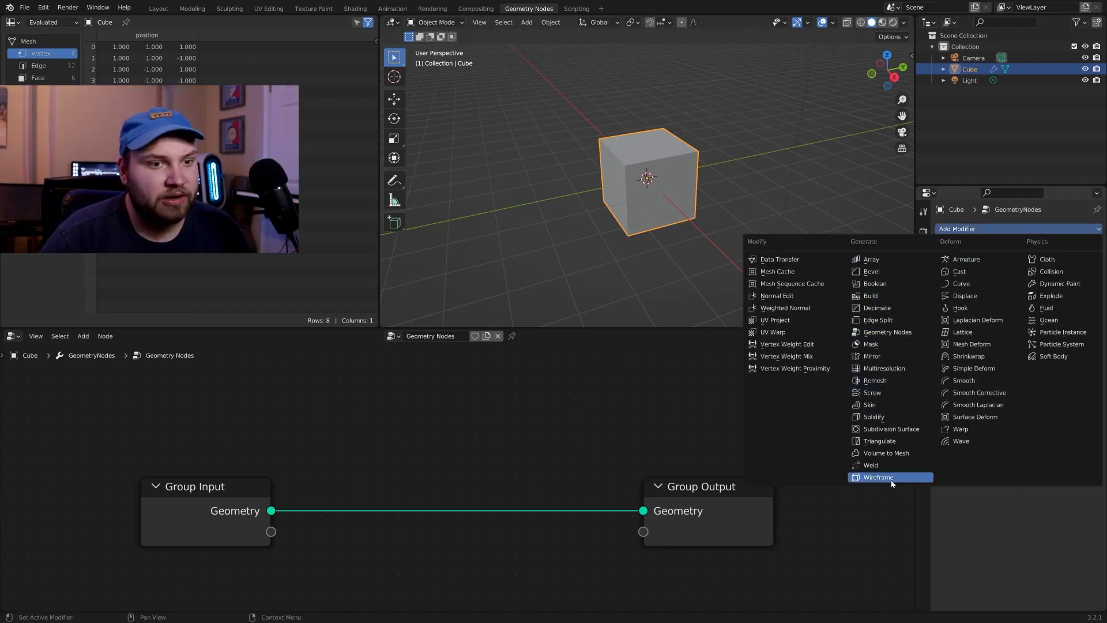
mouse_move(793, 271)
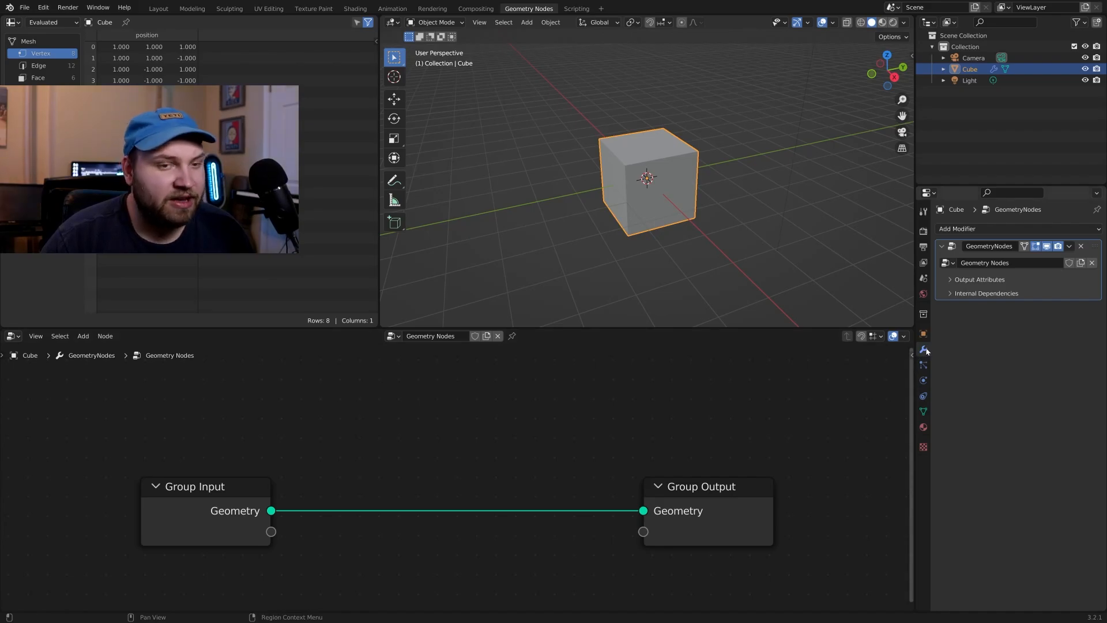
mouse_move(923, 348)
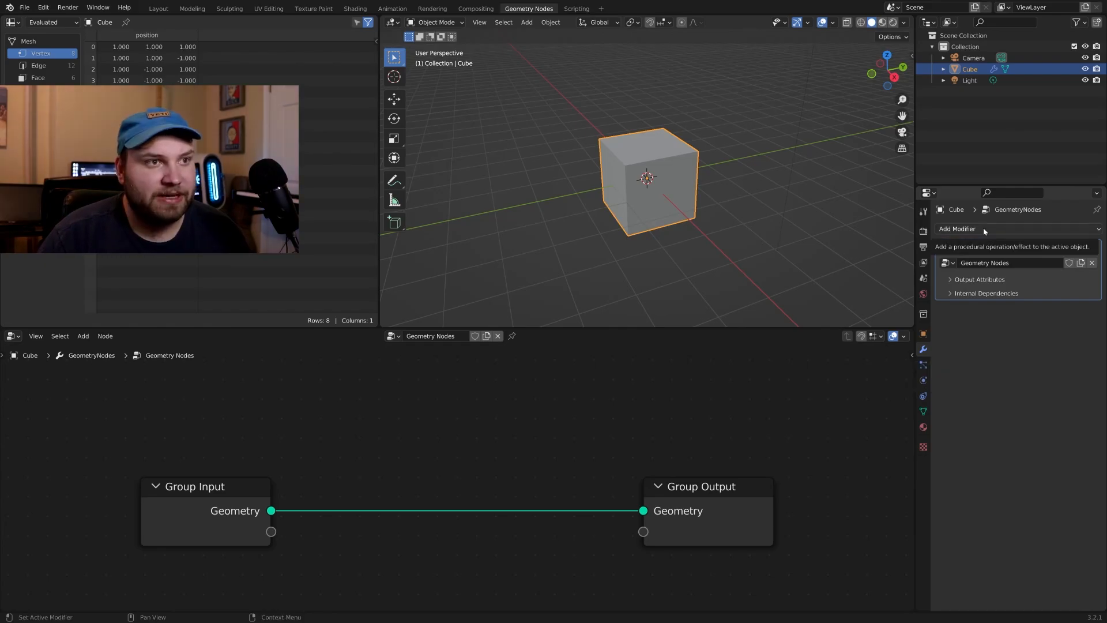
left_click(989, 228)
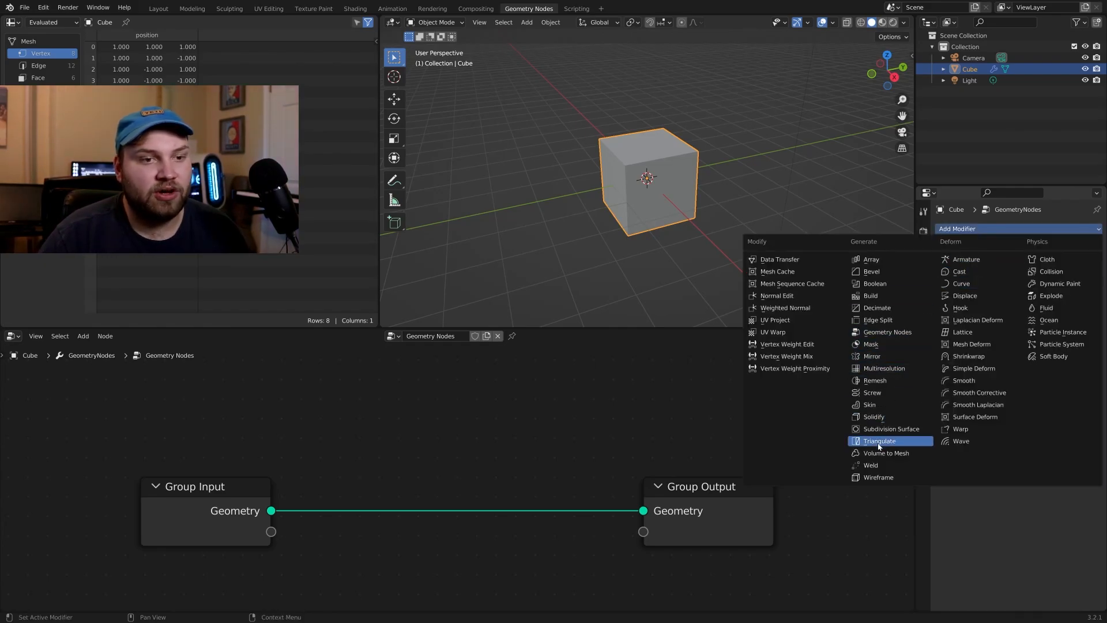
left_click(890, 429)
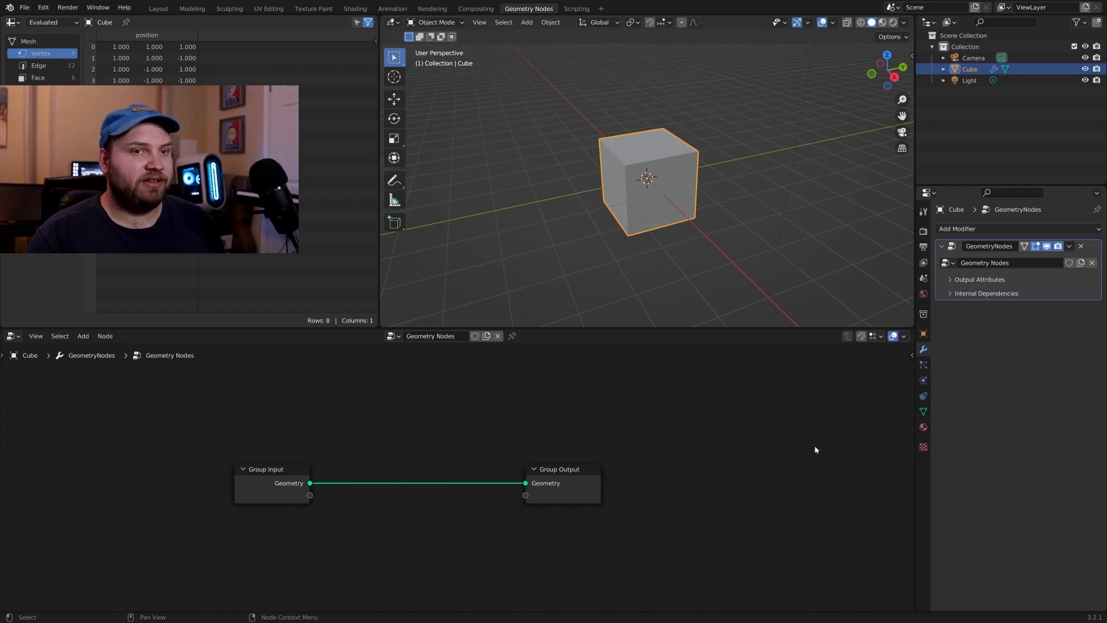
Step: Add a Subdivision Surface modifier and an Array modifier to the cube
left_click(958, 229)
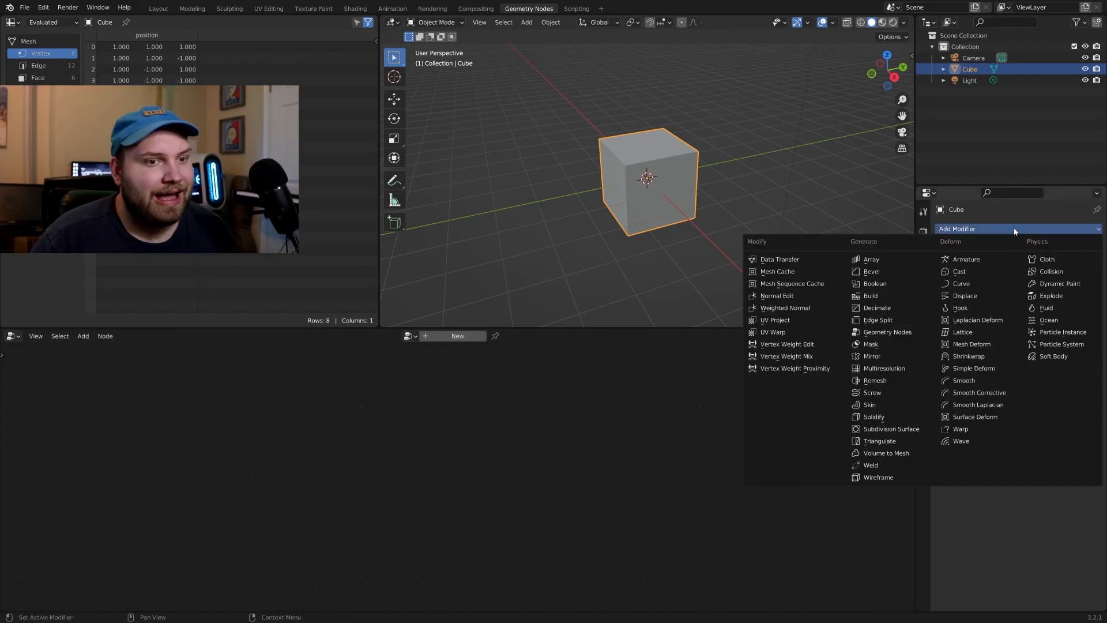
left_click(892, 429)
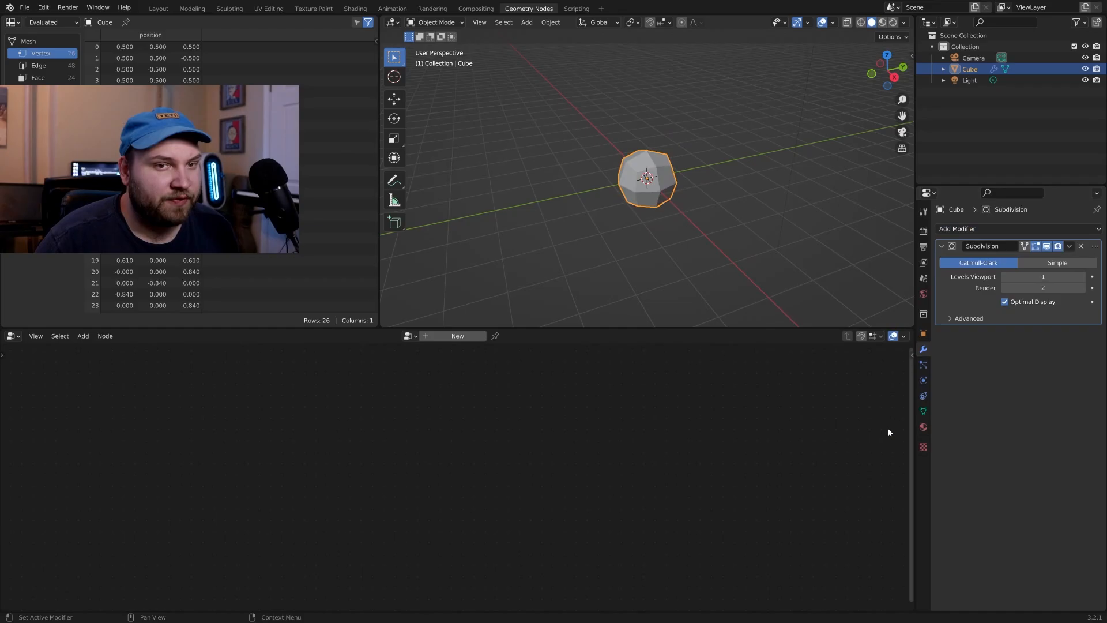
left_click(957, 228)
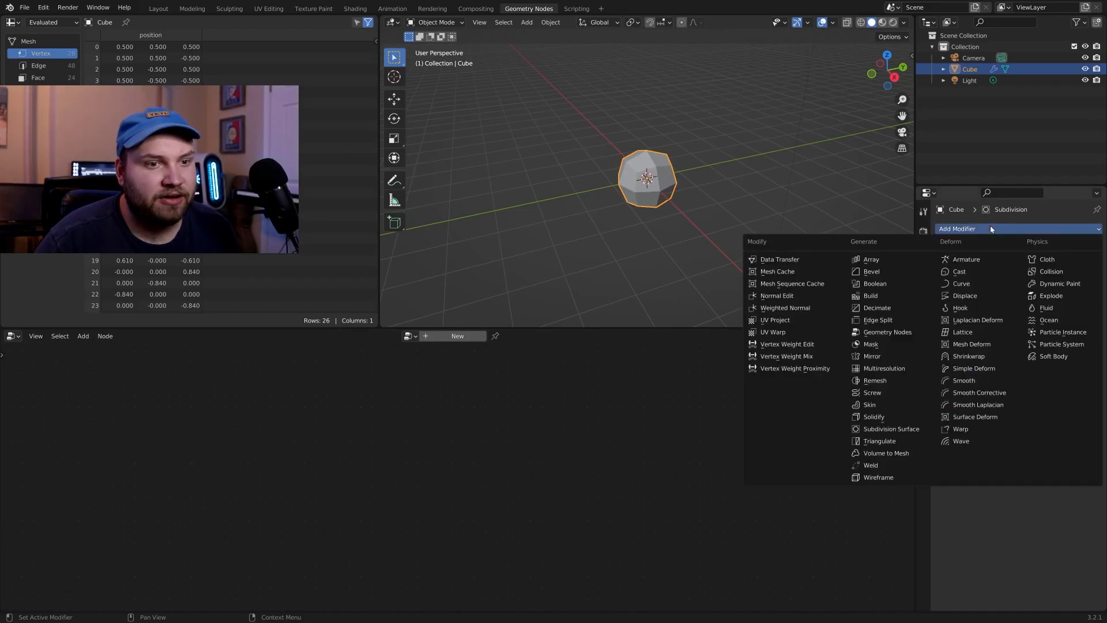
left_click(871, 260)
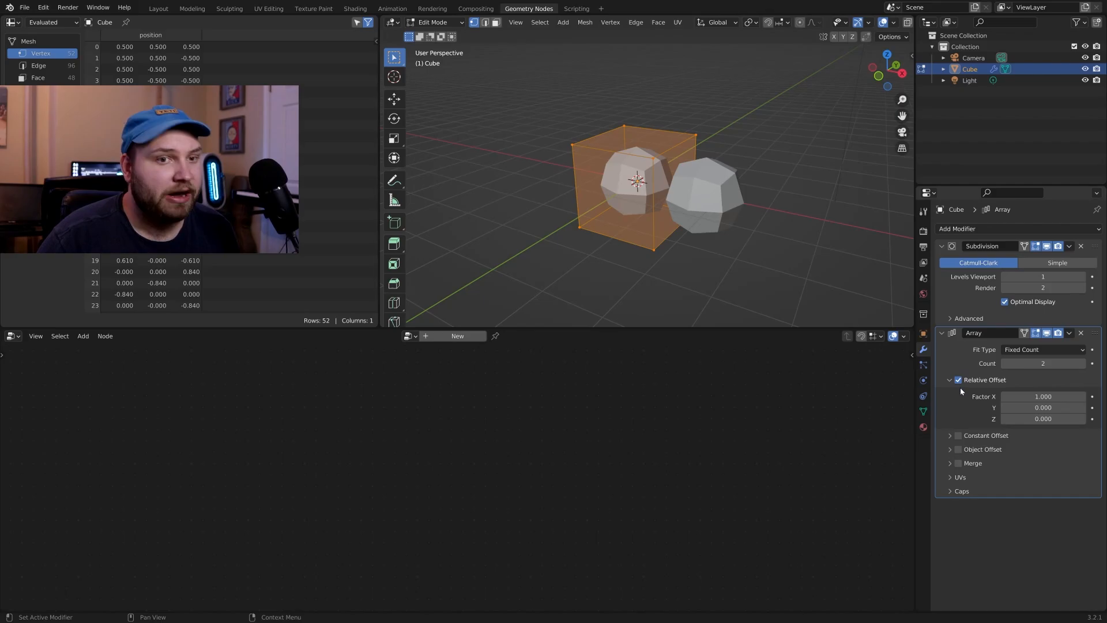
mouse_move(719, 241)
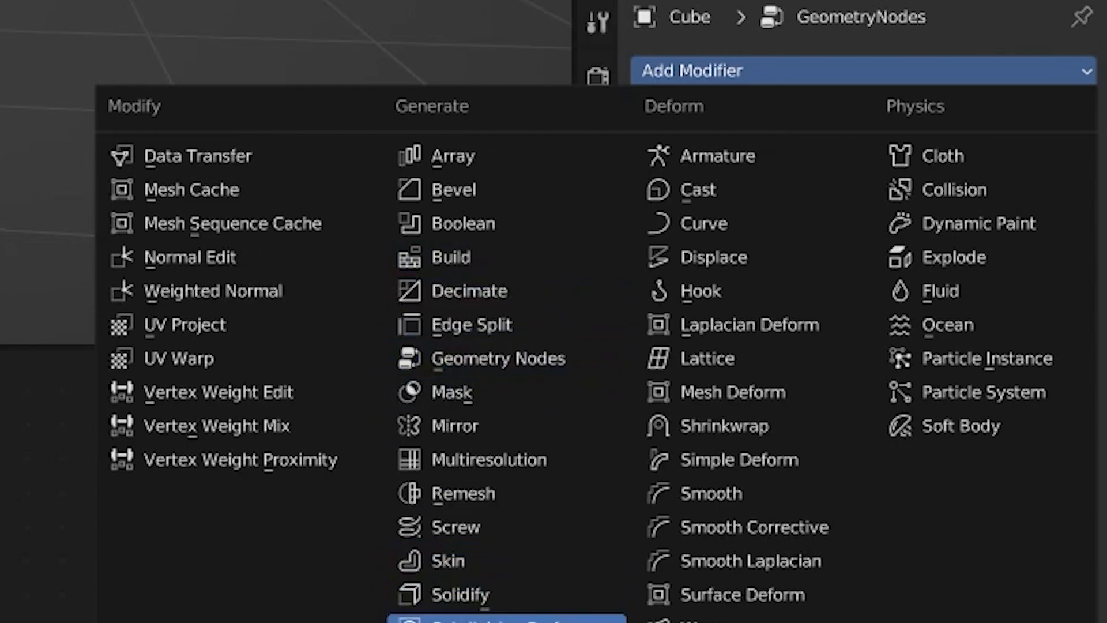
Step: Add a Geometry Nodes modifier, return to Object Mode and select the Group Input node
left_click(480, 622)
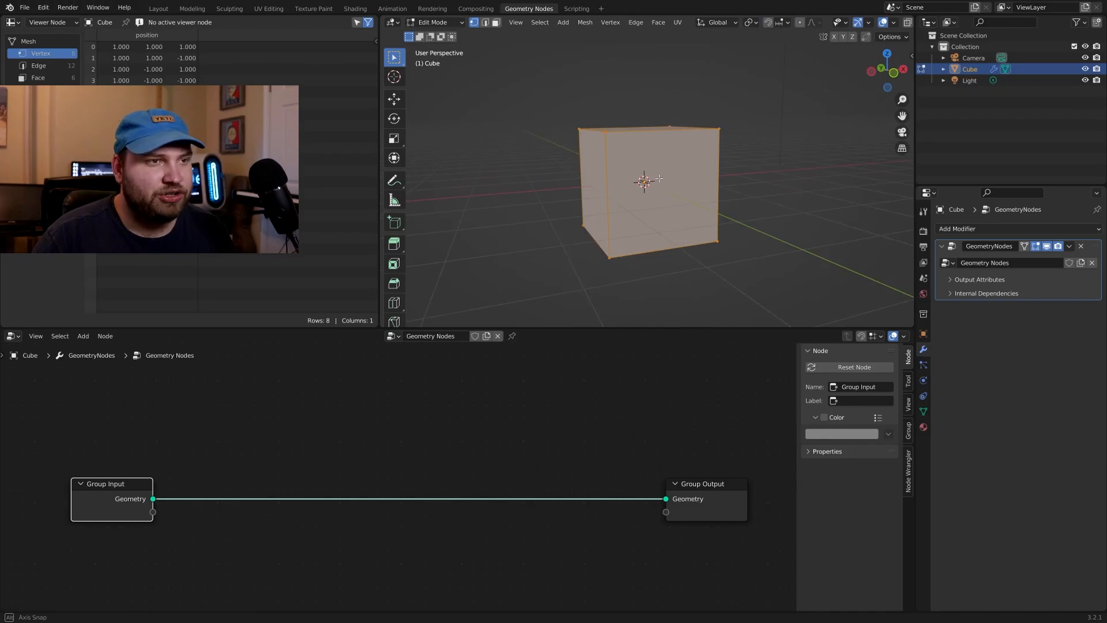
key("Tab")
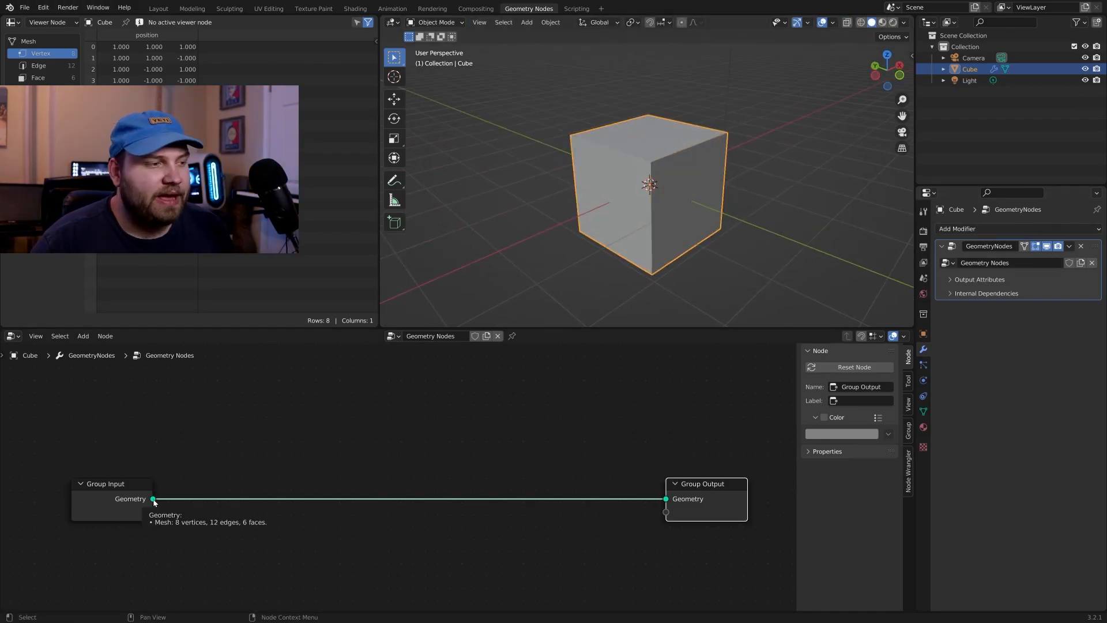
mouse_move(555, 499)
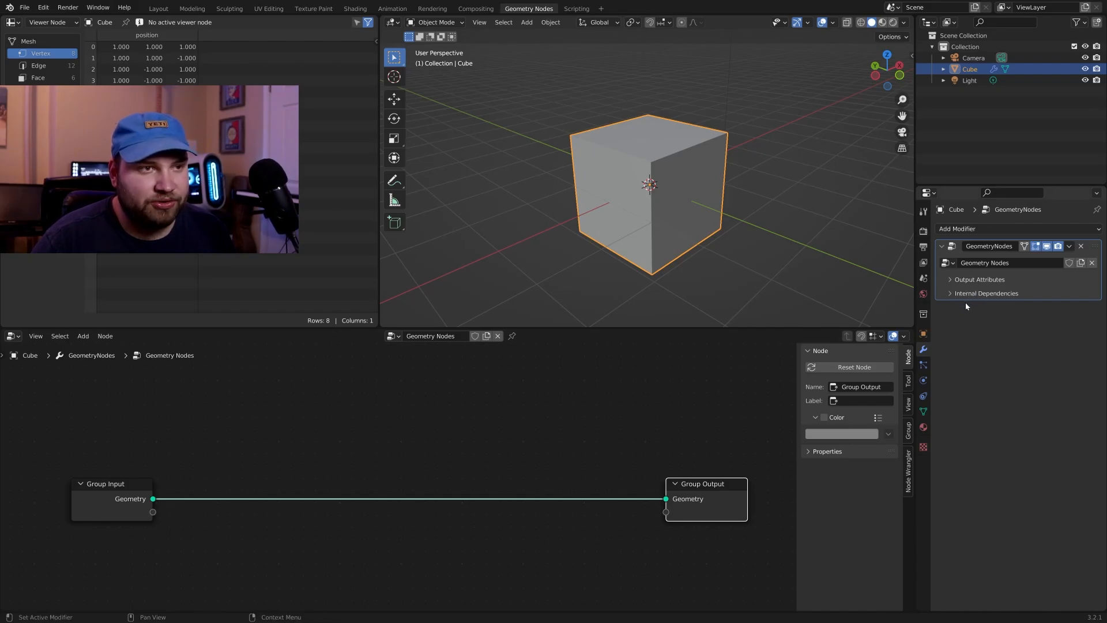
left_click(120, 499)
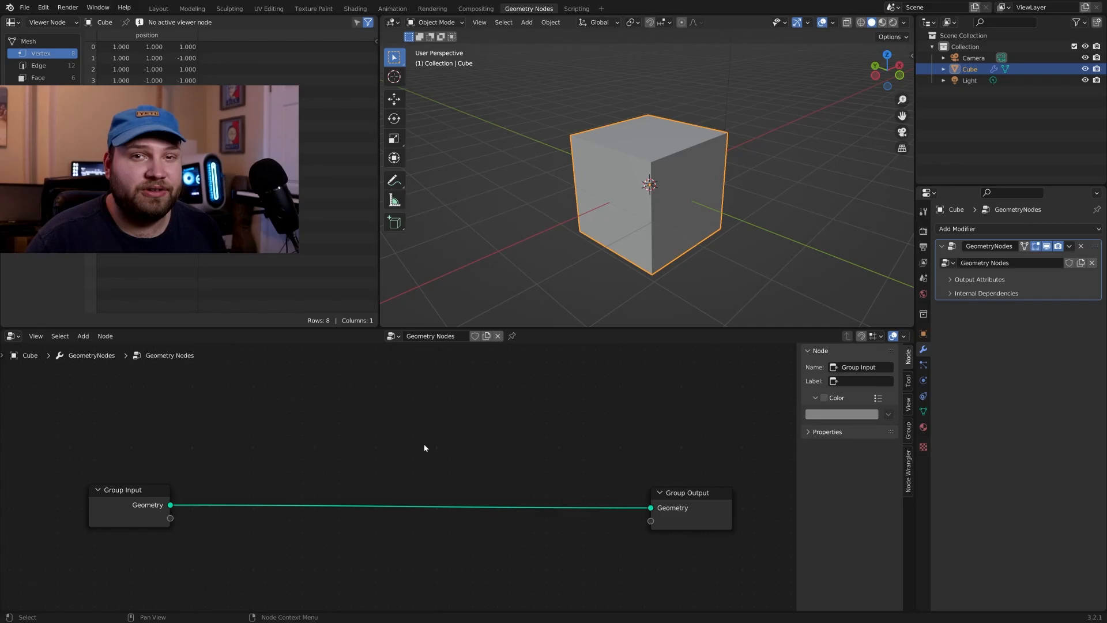
Step: Insert a Subdivision Surface node at level 1 on the Group Input–Group Output link
type("su")
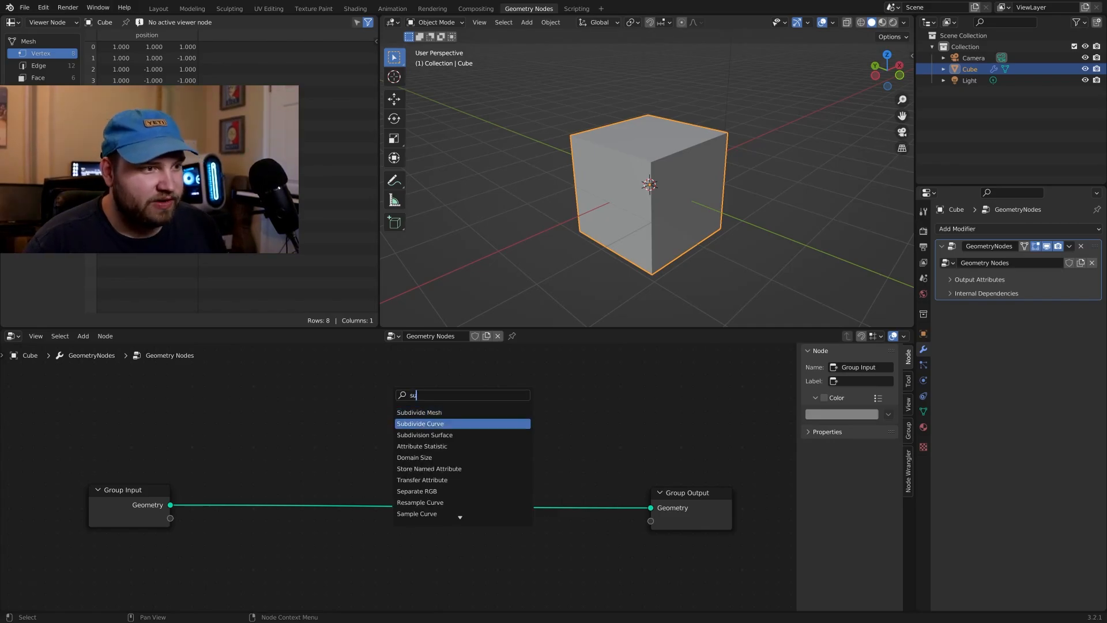
left_click(424, 434)
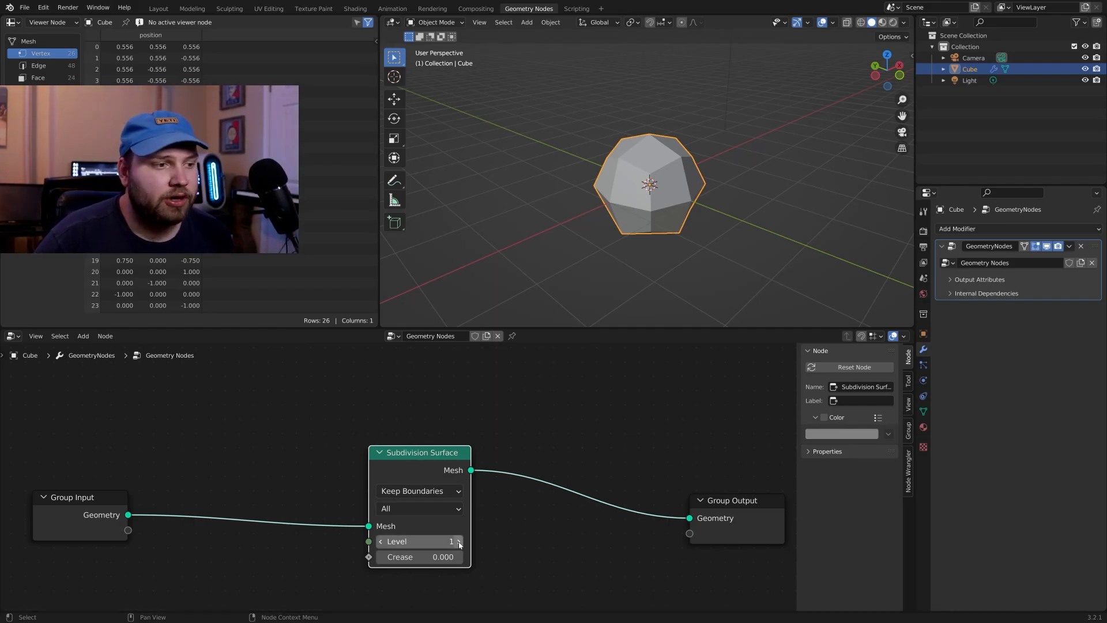
mouse_move(452, 541)
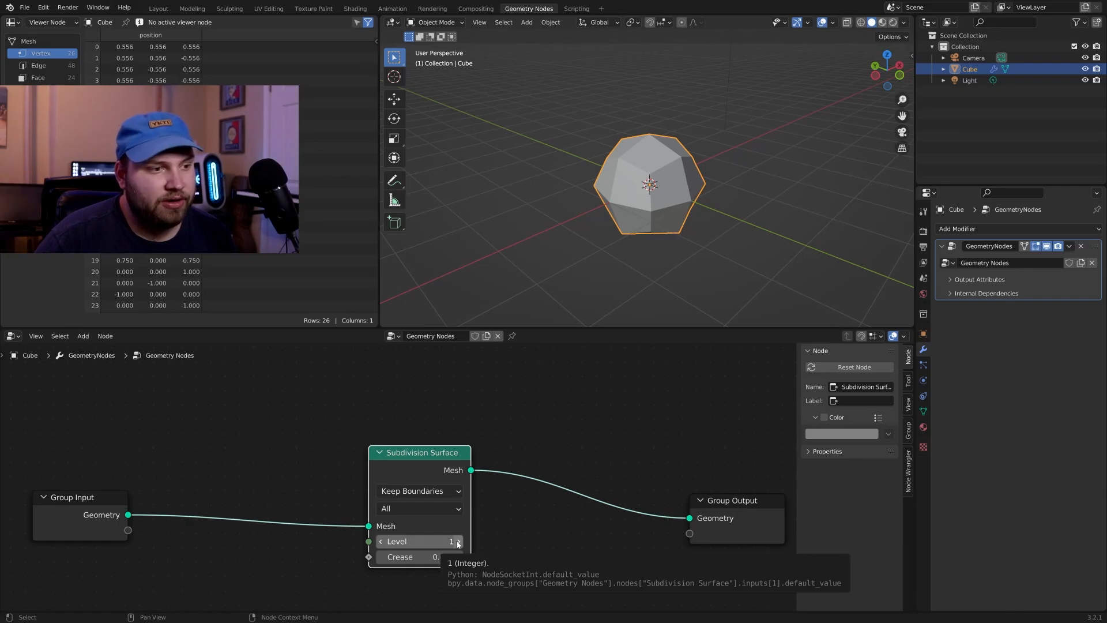
left_click(458, 541)
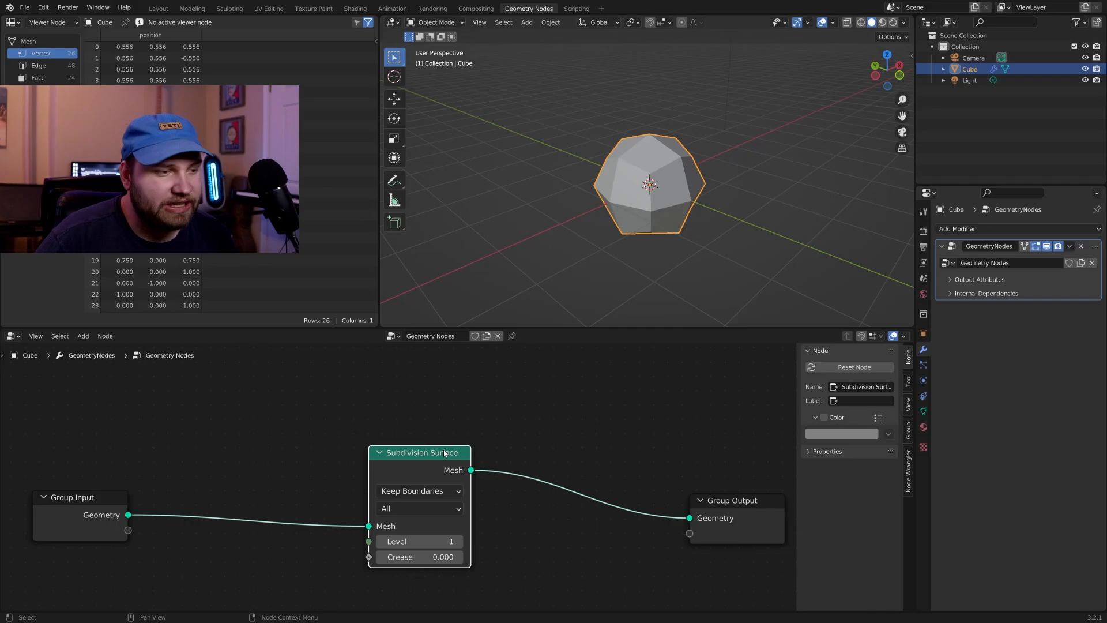
left_click_drag(424, 459, 515, 435)
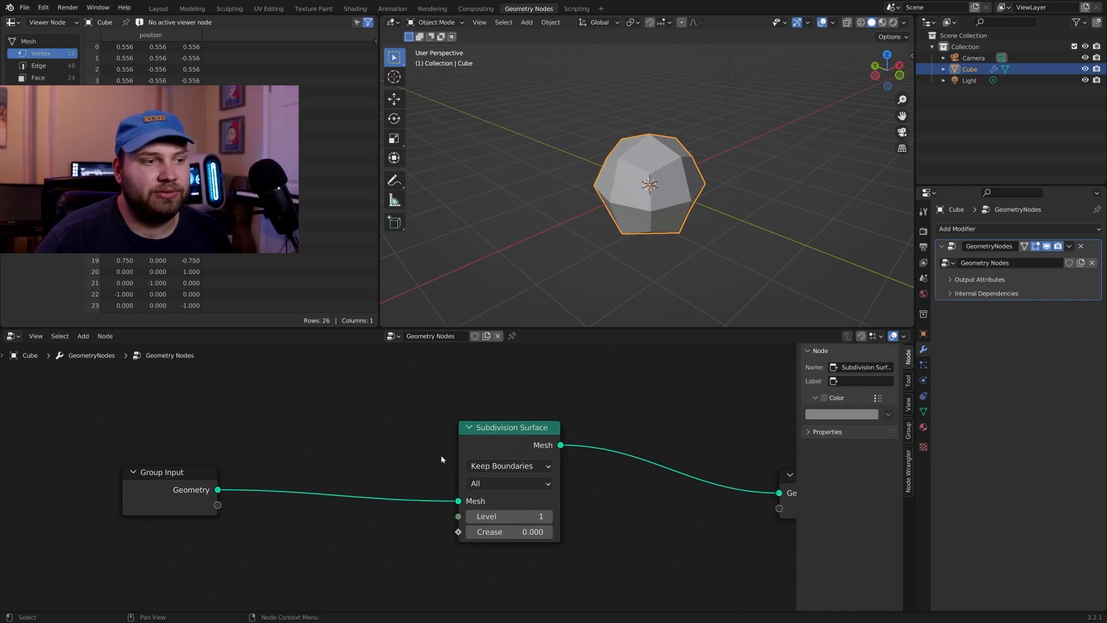
Step: Add an Integer node set to 1 driving the Subdivision Surface level
left_click(83, 336)
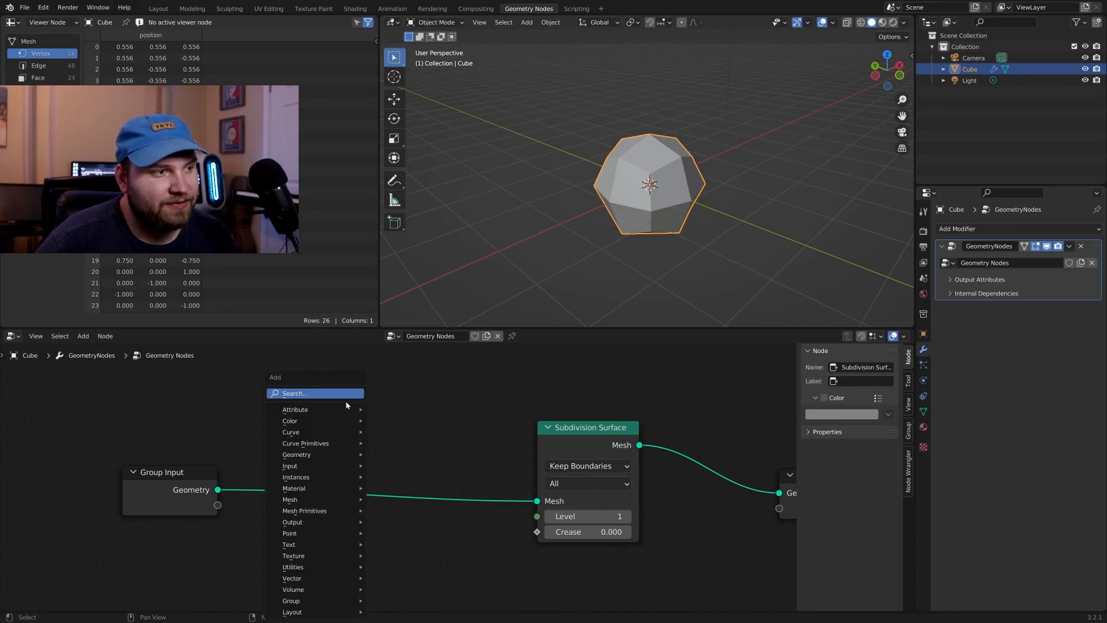
mouse_move(289, 544)
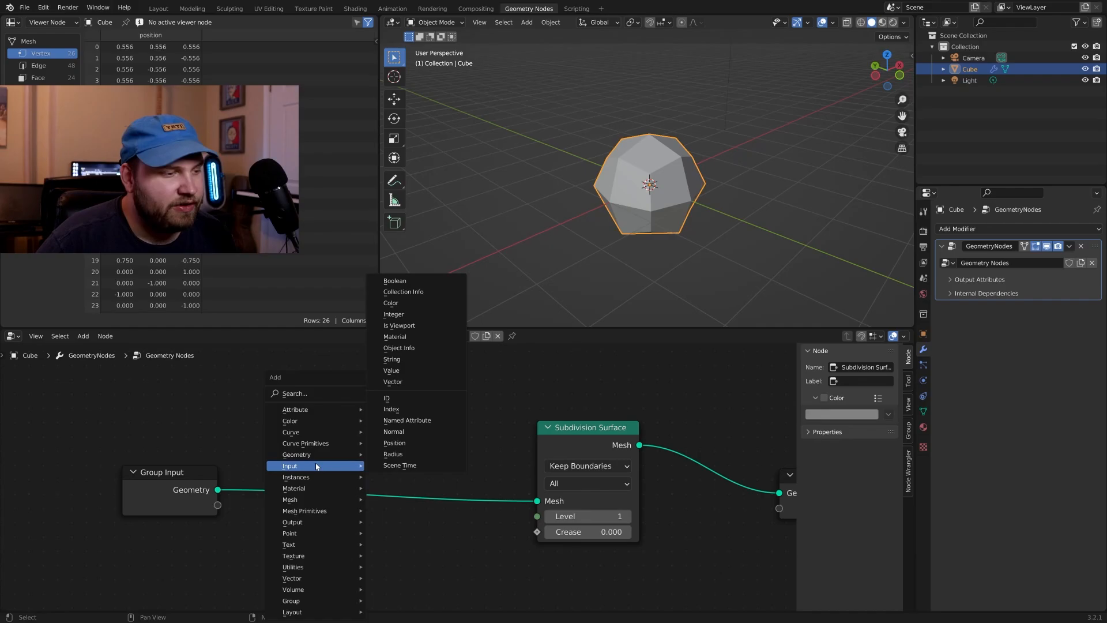
mouse_move(413, 408)
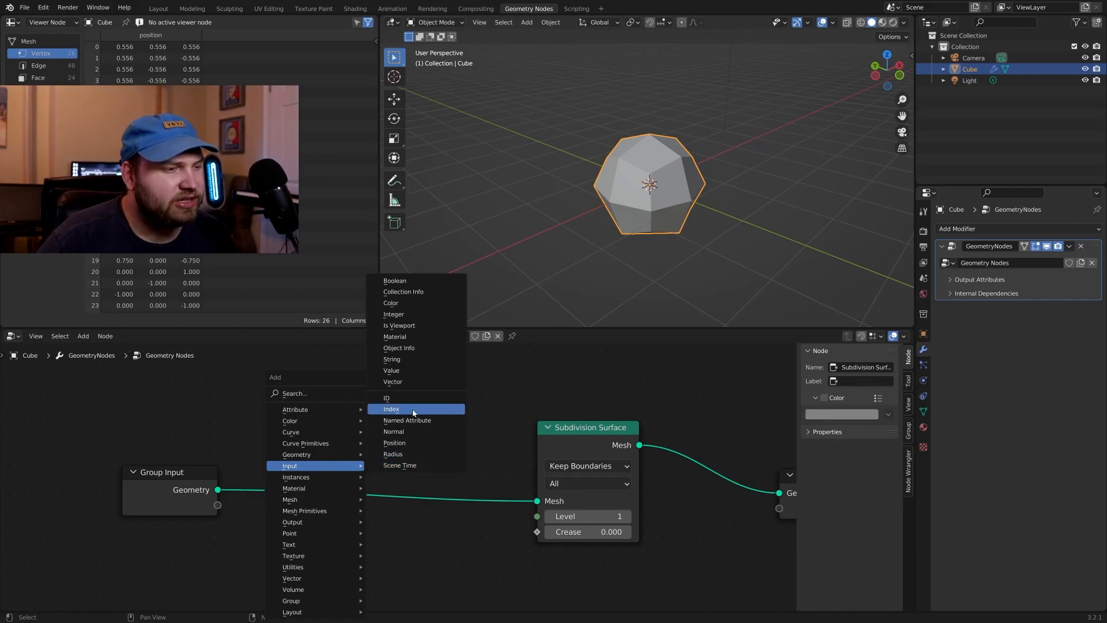
mouse_move(413, 453)
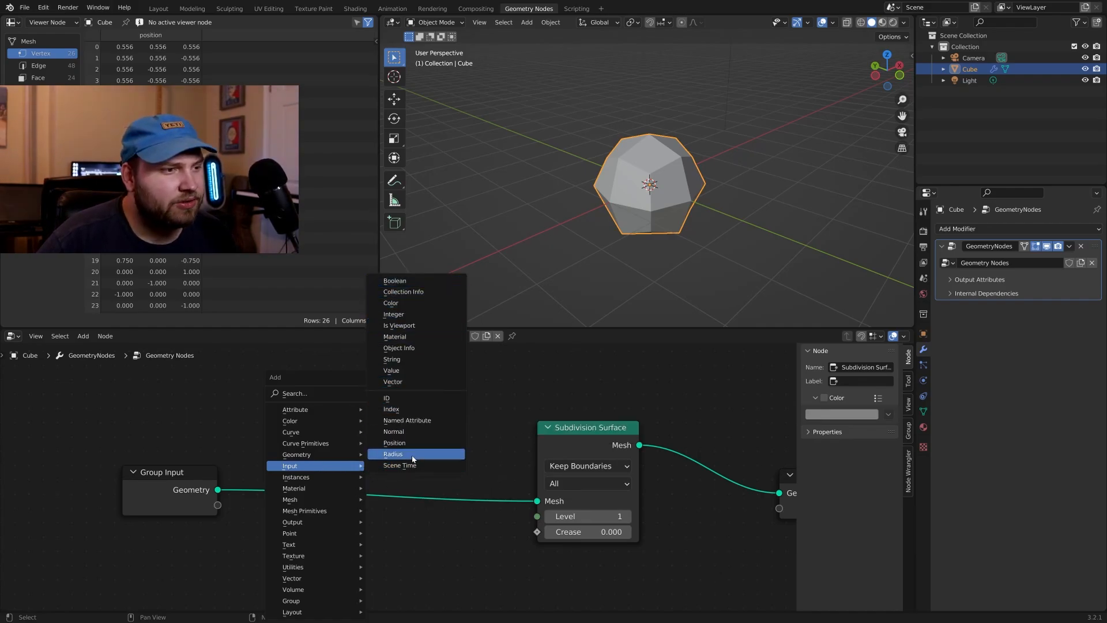
mouse_move(418, 409)
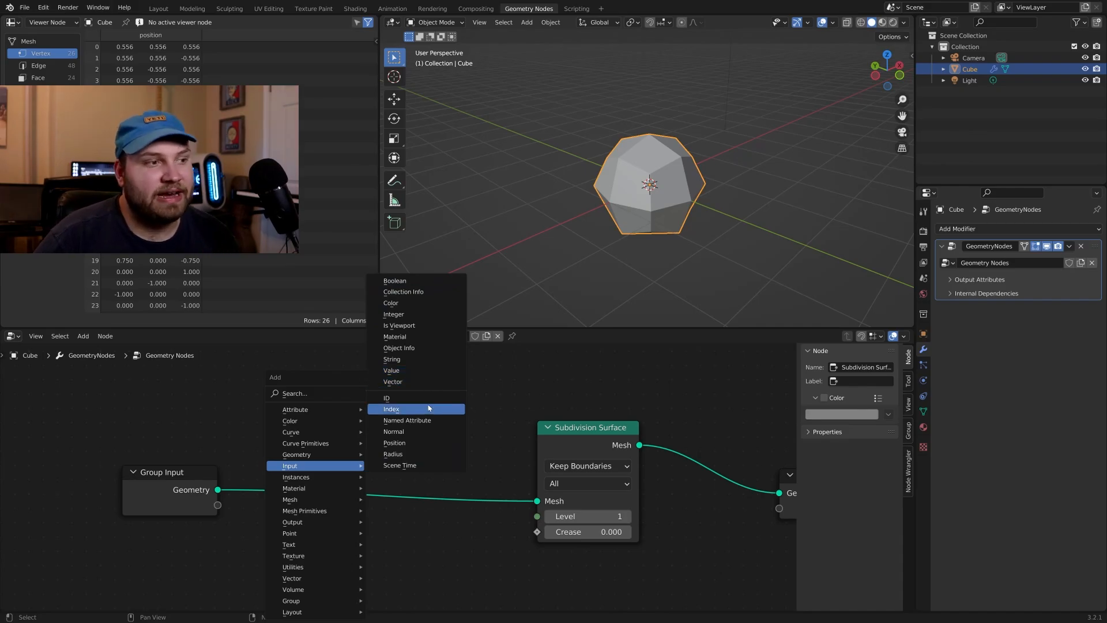
mouse_move(429, 314)
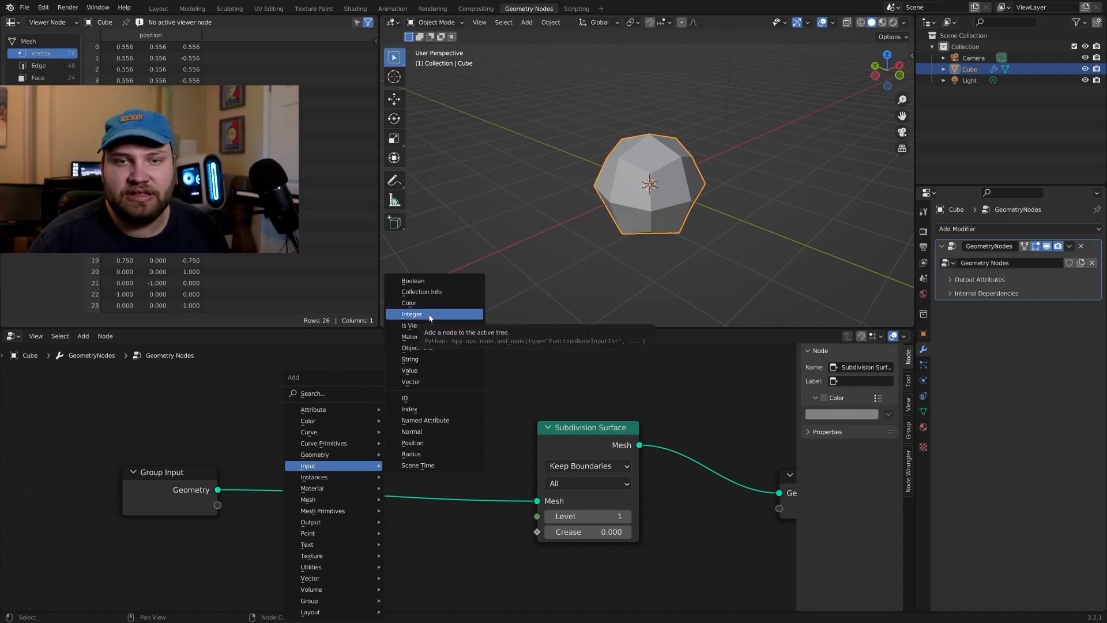
left_click(412, 313)
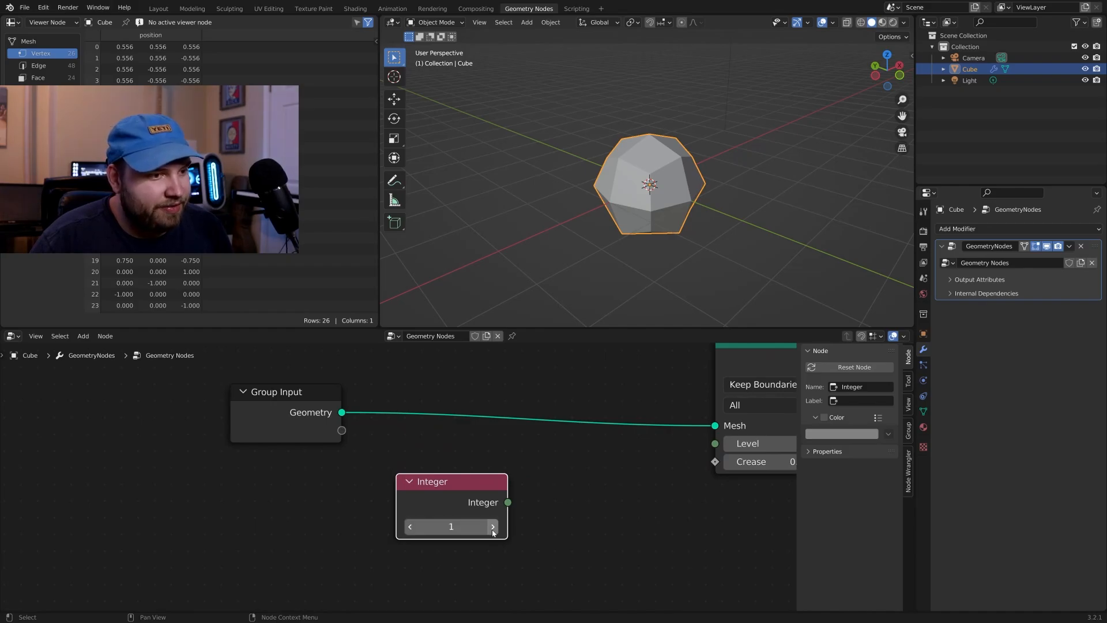
left_click(410, 526)
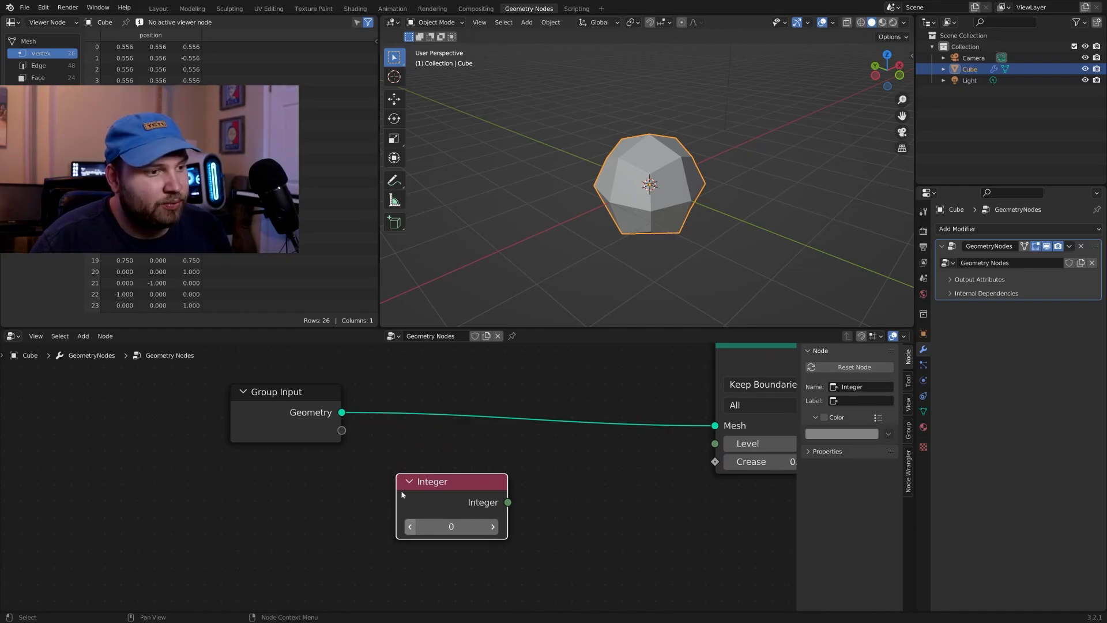
mouse_move(342, 413)
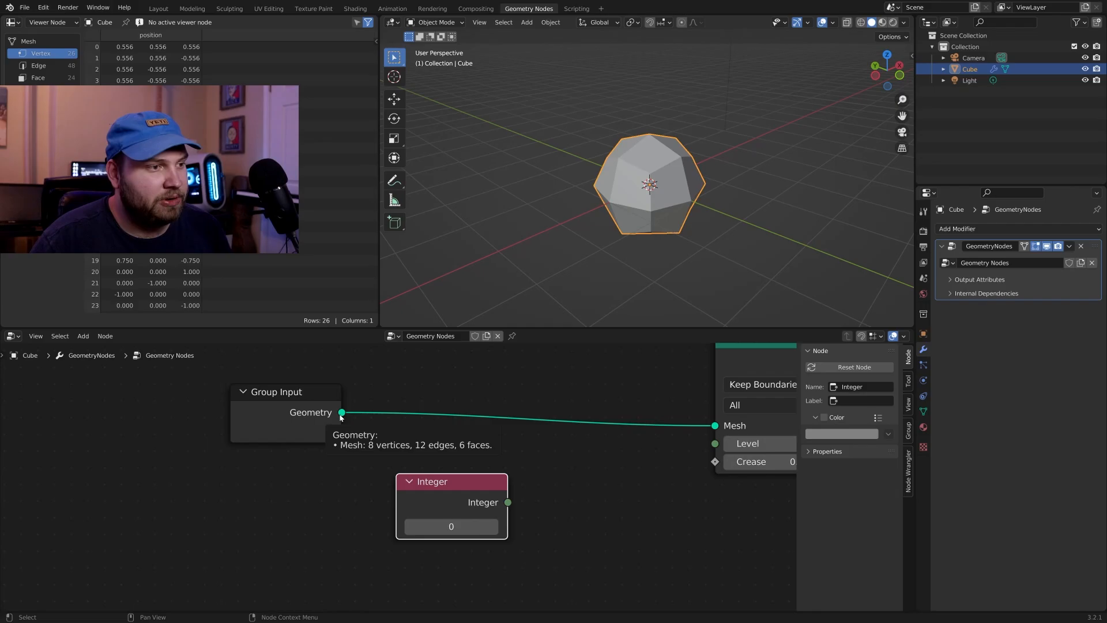
mouse_move(446, 522)
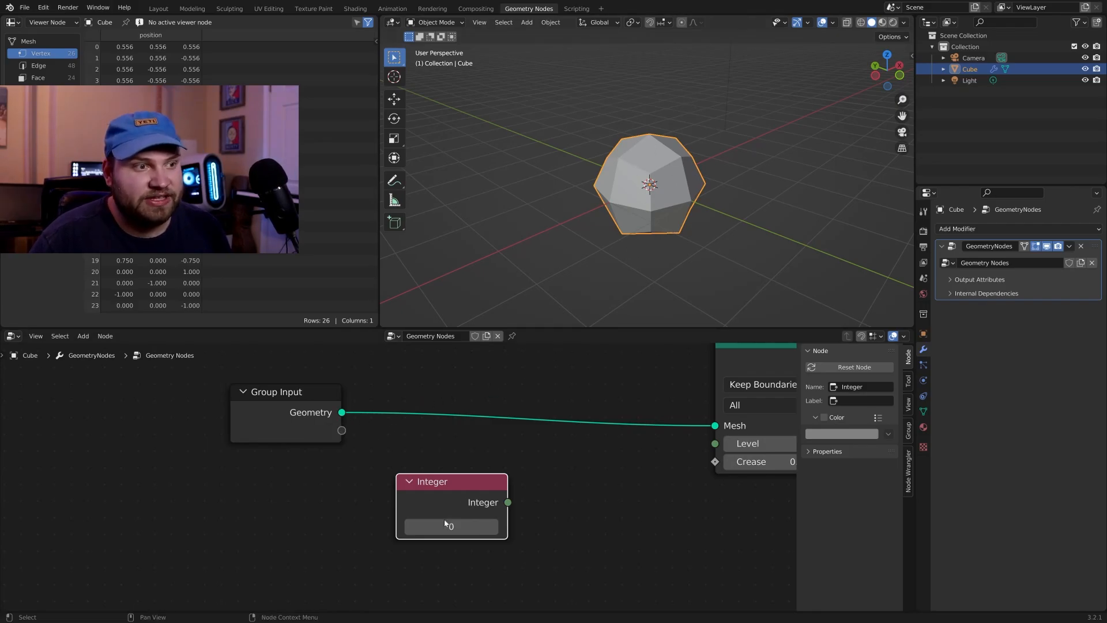
left_click_drag(453, 481, 382, 465)
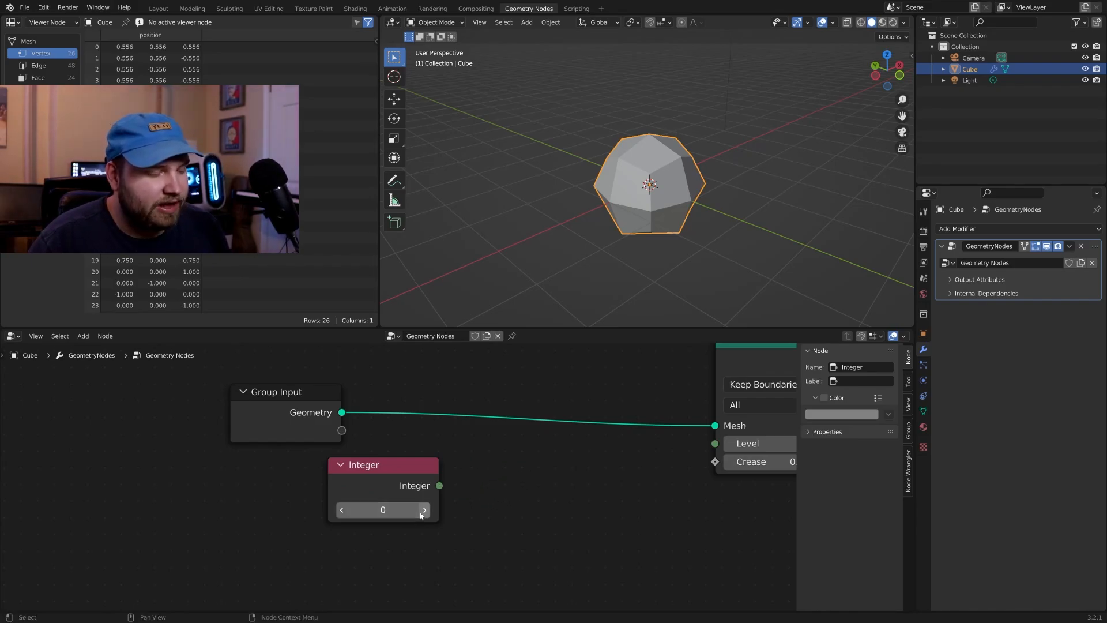
mouse_move(424, 509)
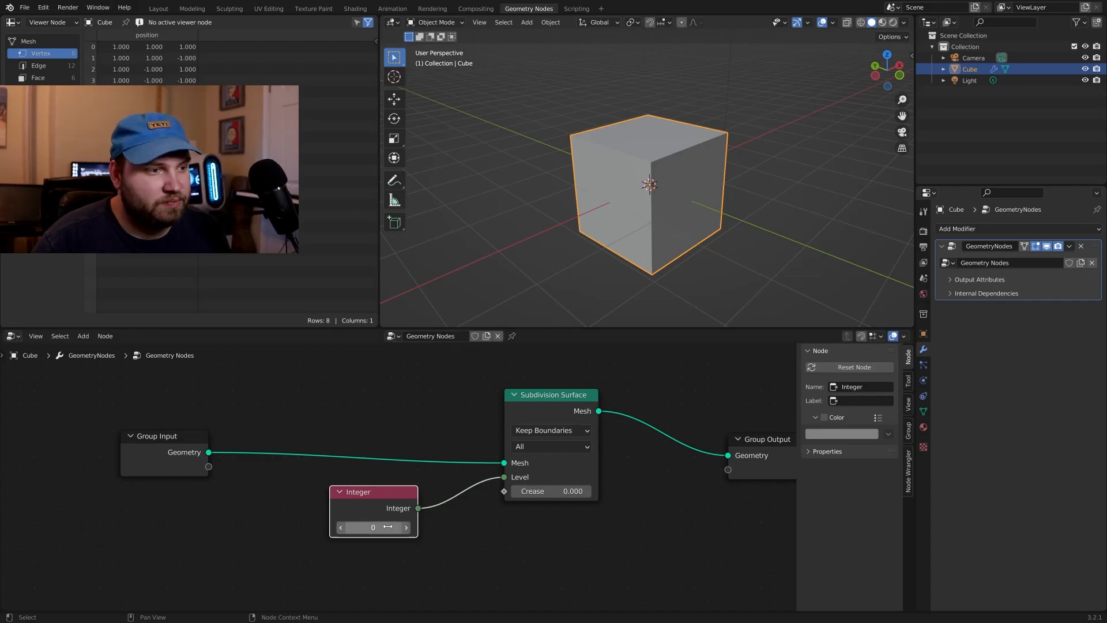
mouse_move(373, 527)
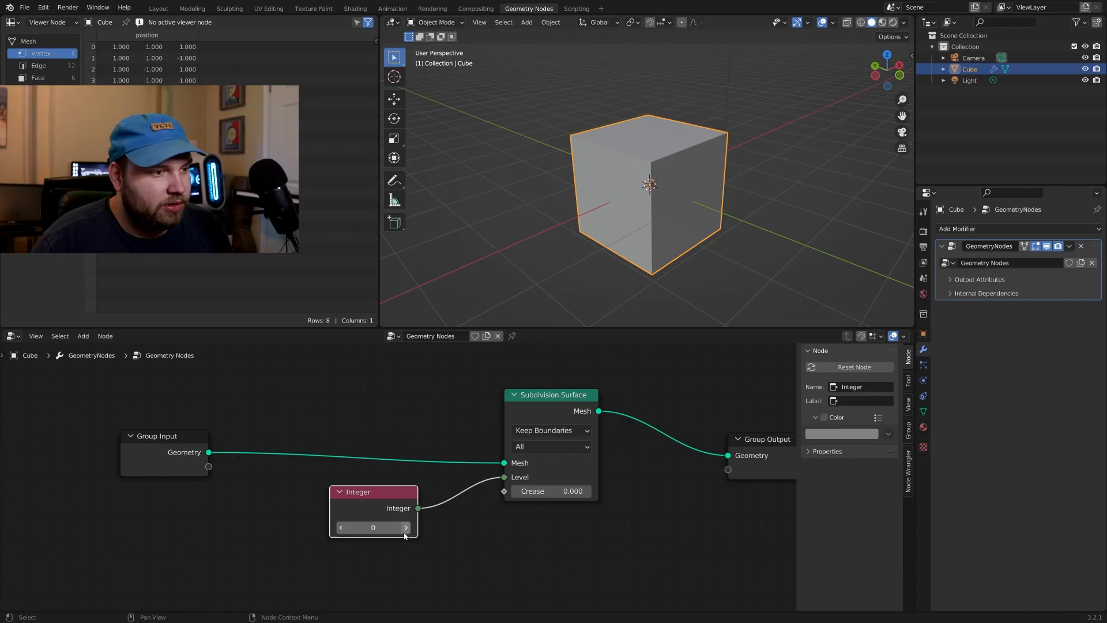
left_click(405, 527)
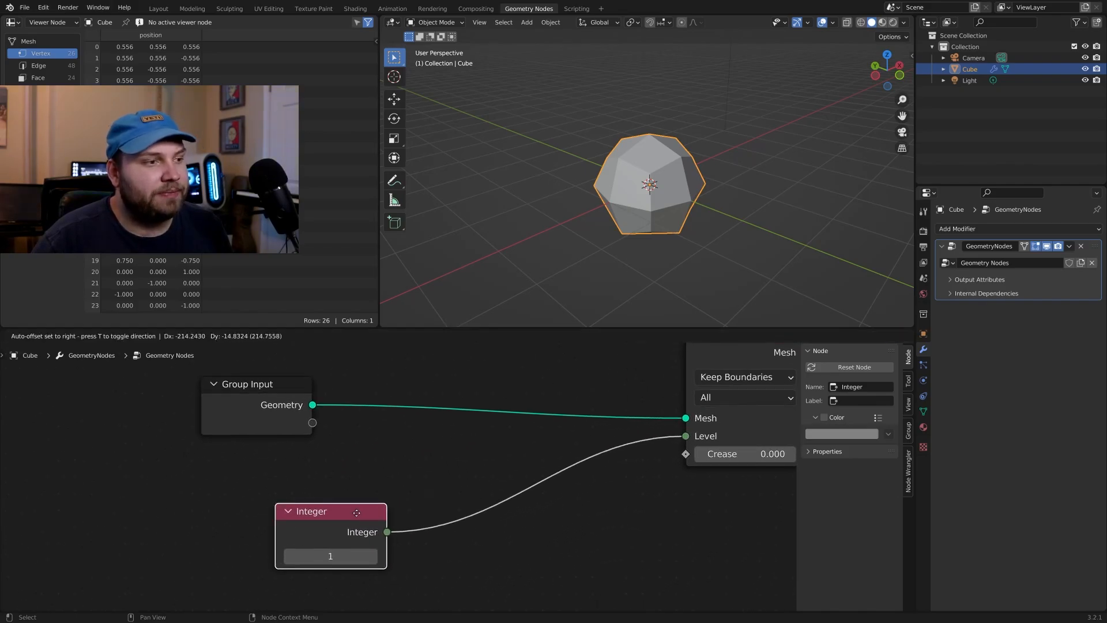
Step: Label the Integer node 'amount'
double_click(330, 511)
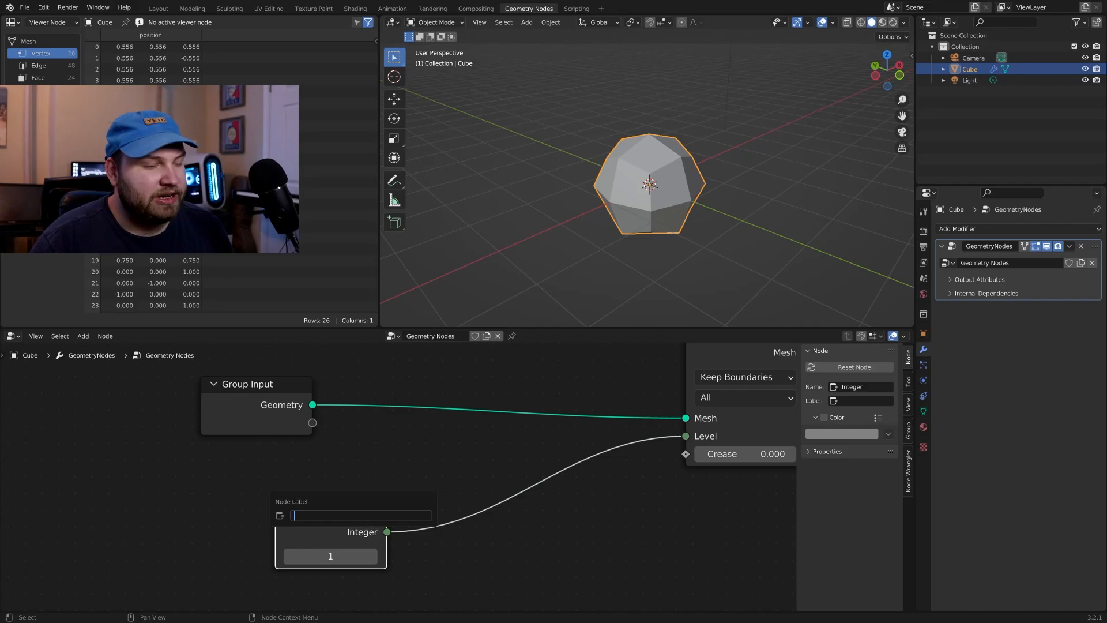
type("amount")
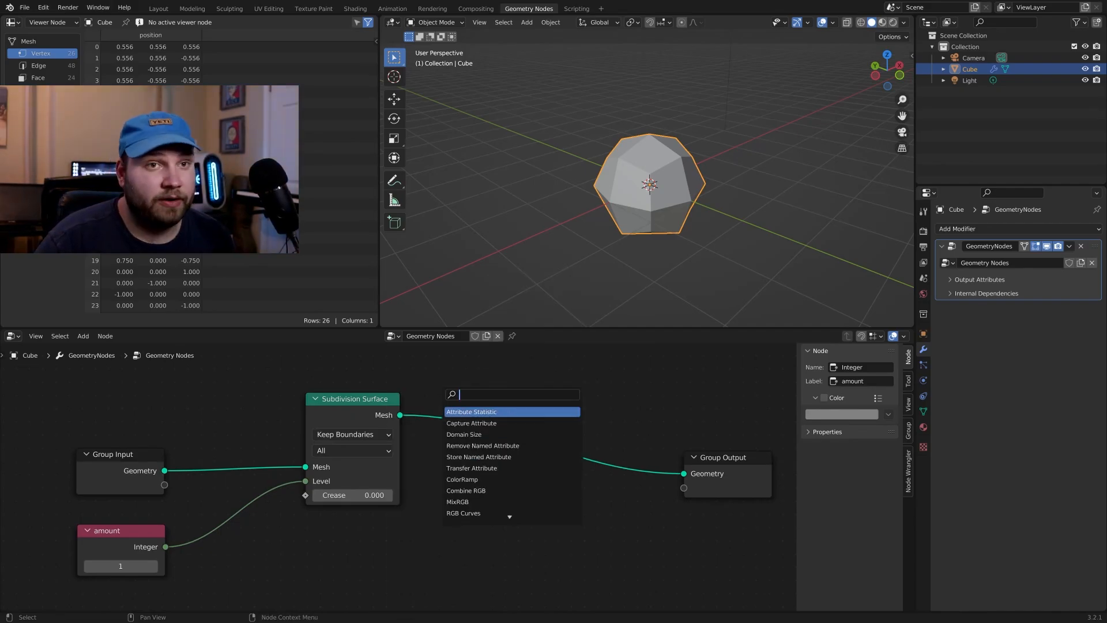
Step: Insert a Set Position node before Group Output with its offset reset to 0
type("set")
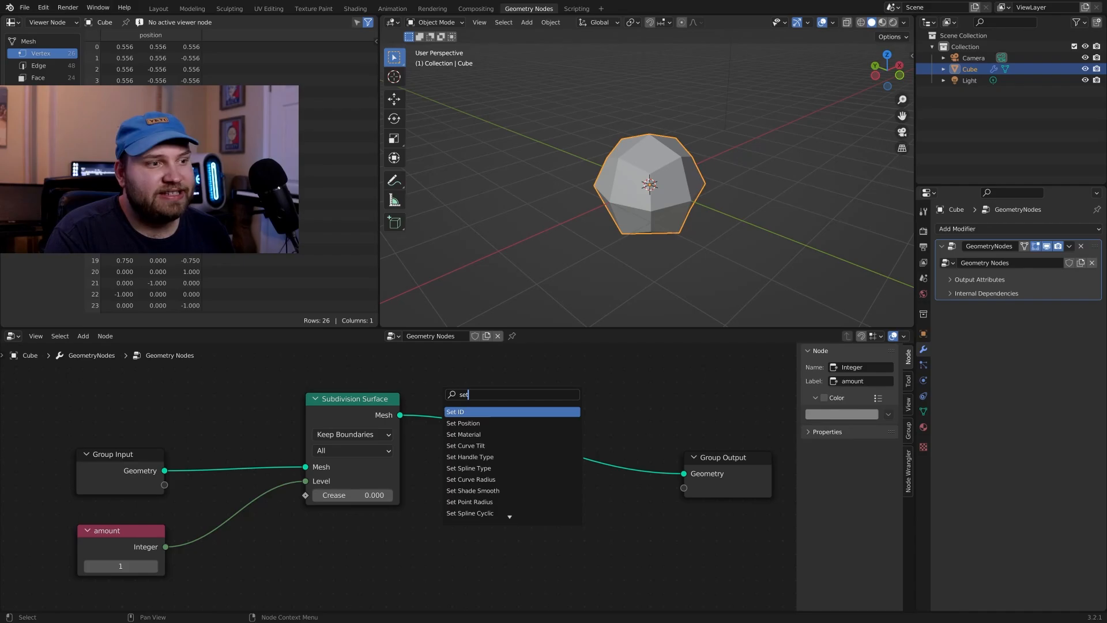
left_click(462, 422)
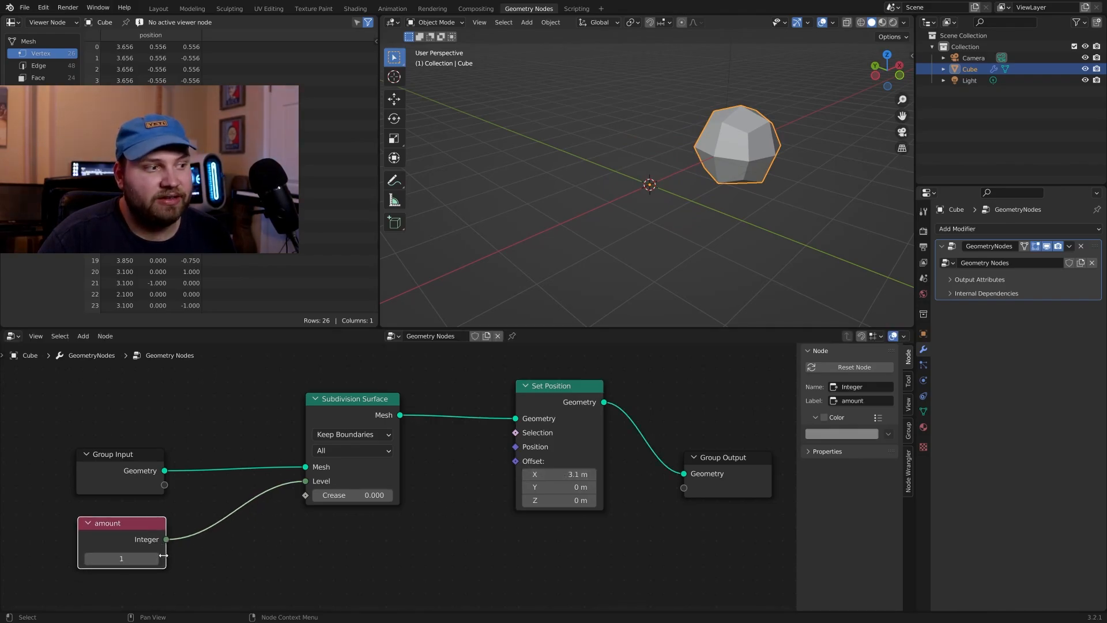
left_click(154, 558)
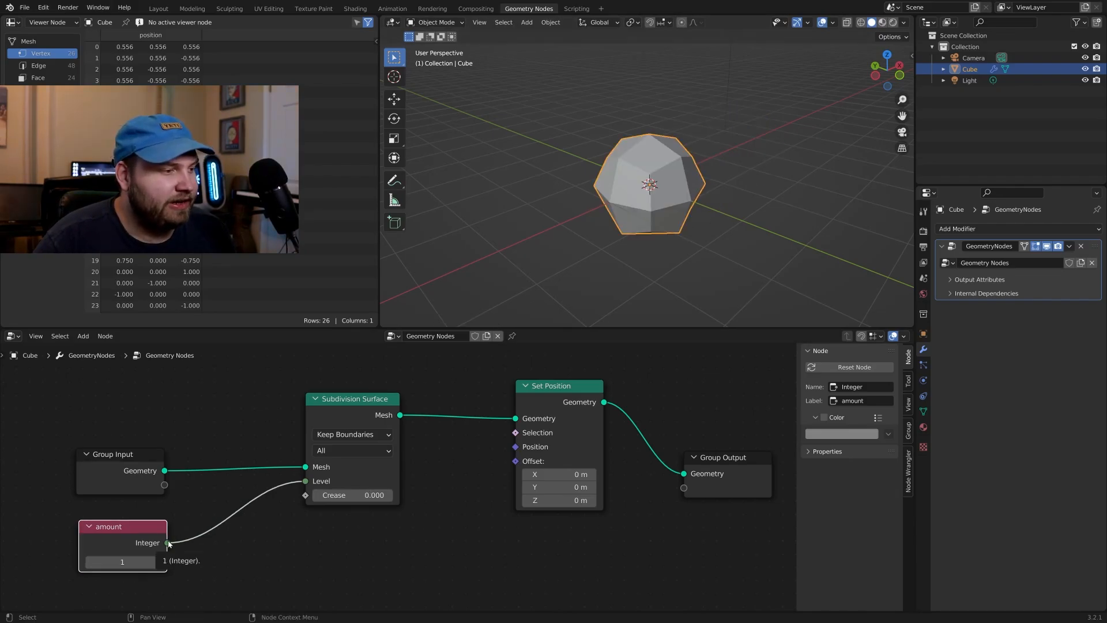
mouse_move(196, 571)
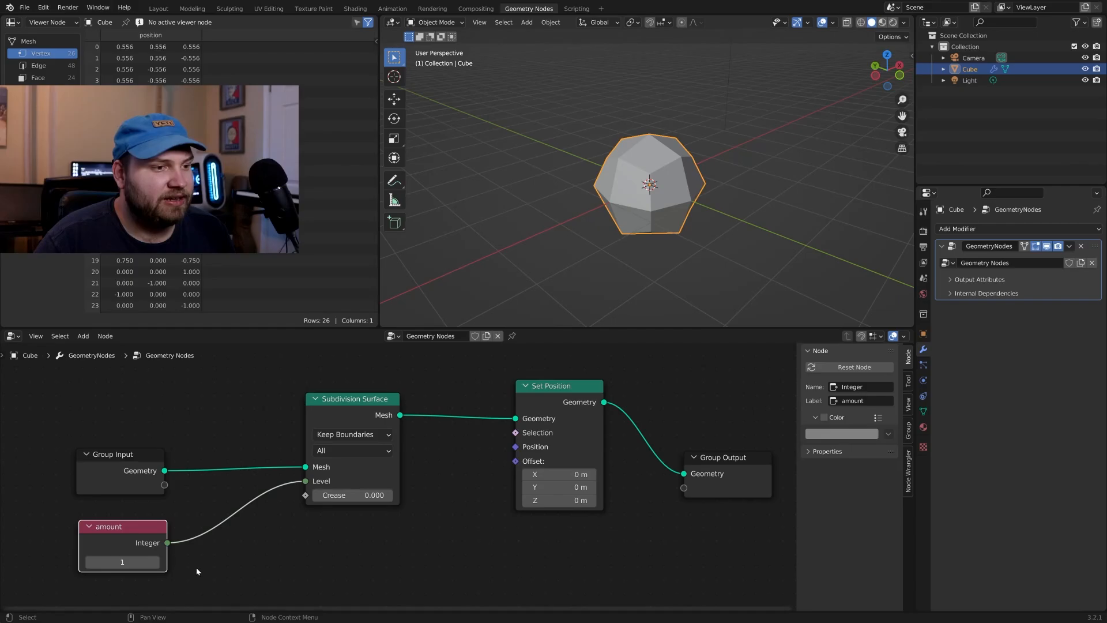
mouse_move(167, 542)
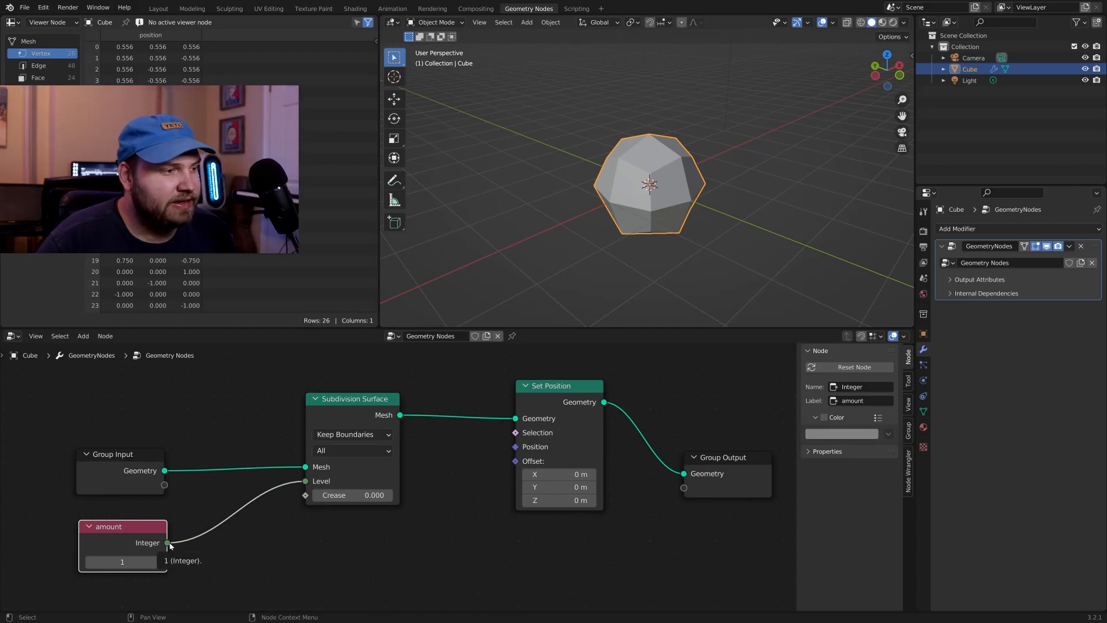
mouse_move(515, 460)
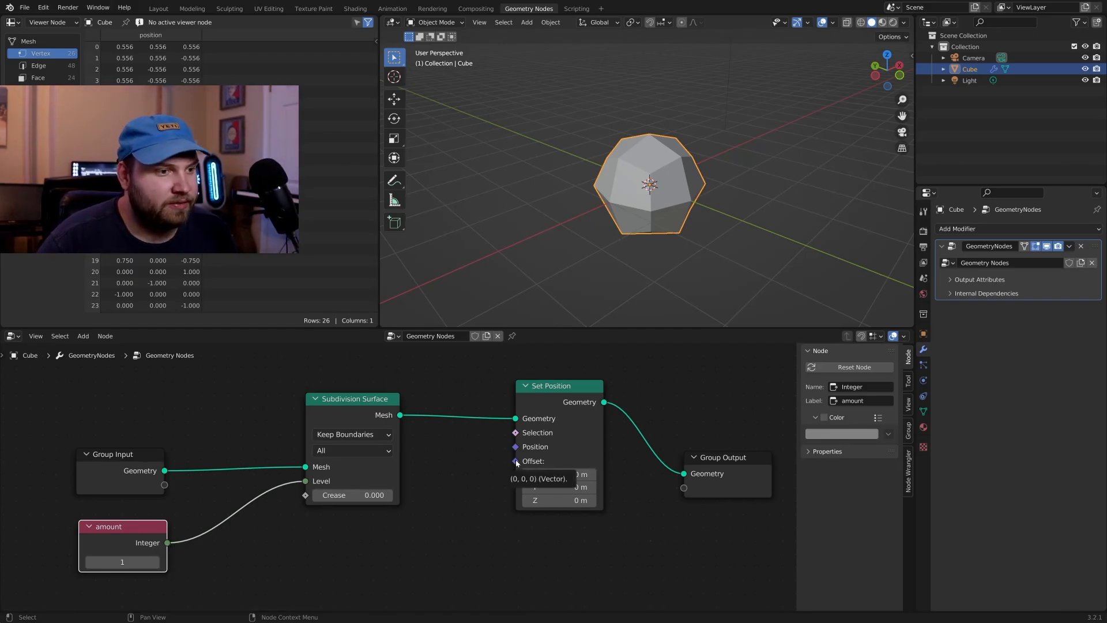
mouse_move(169, 547)
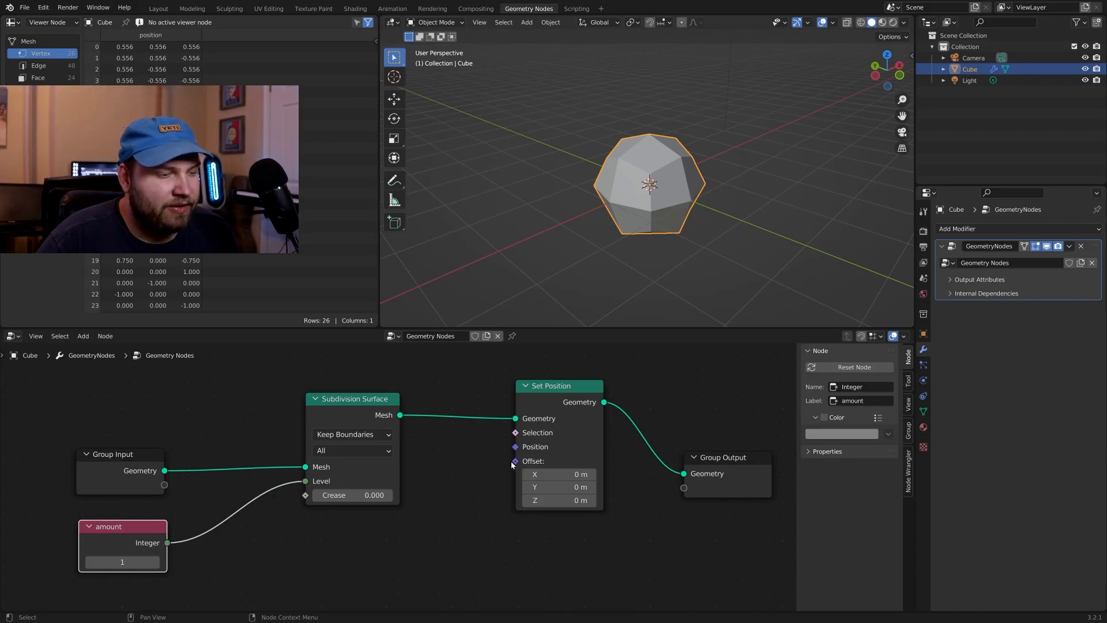
mouse_move(516, 461)
type("combine")
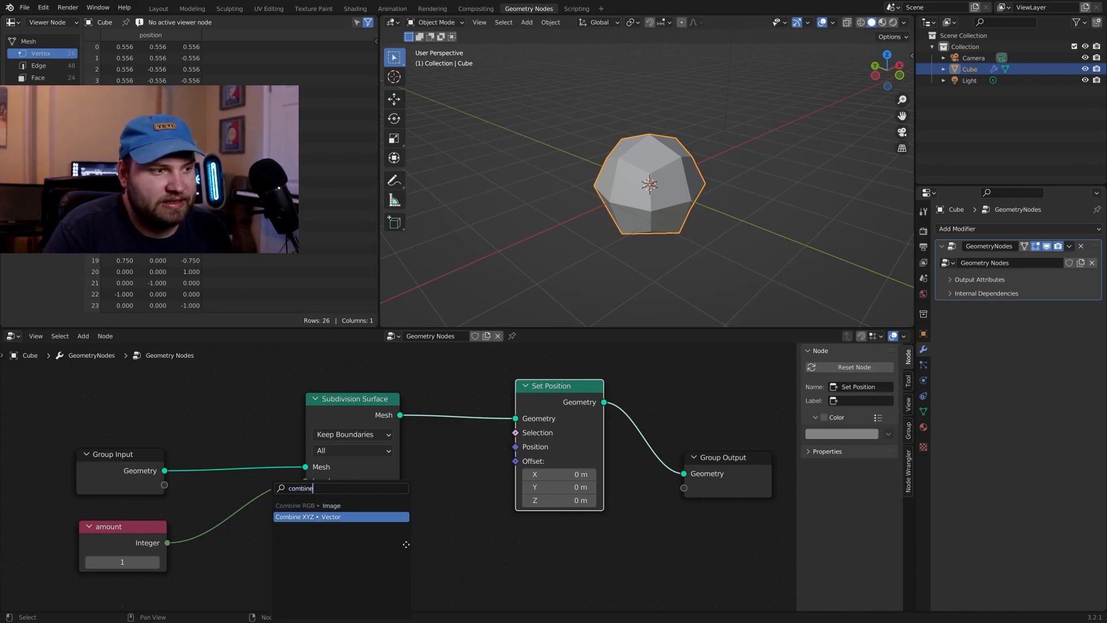
left_click(329, 516)
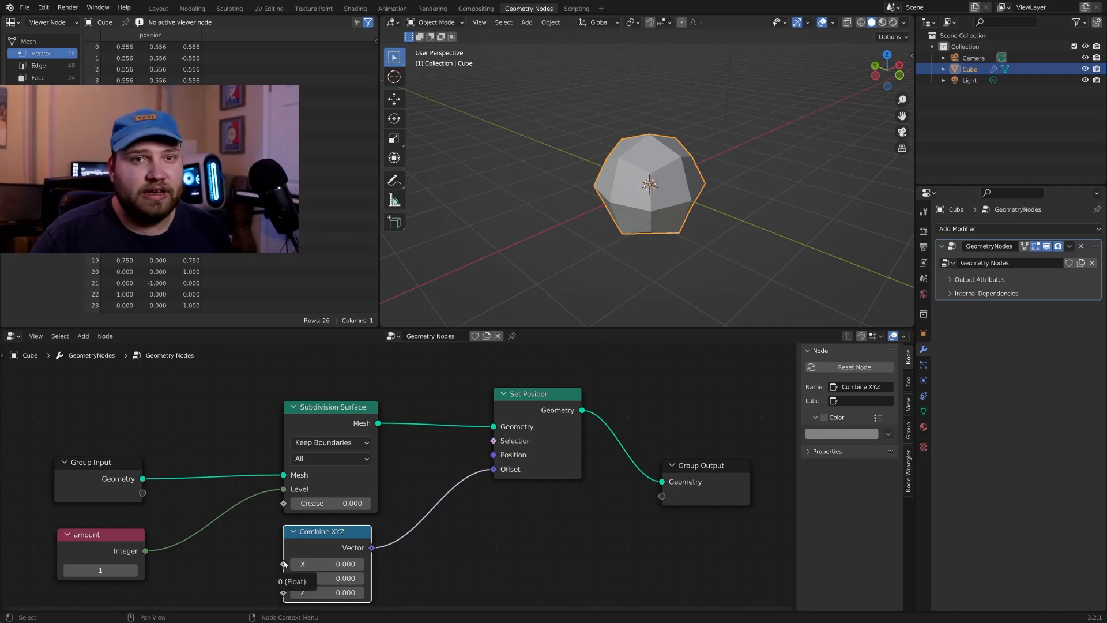
mouse_move(146, 552)
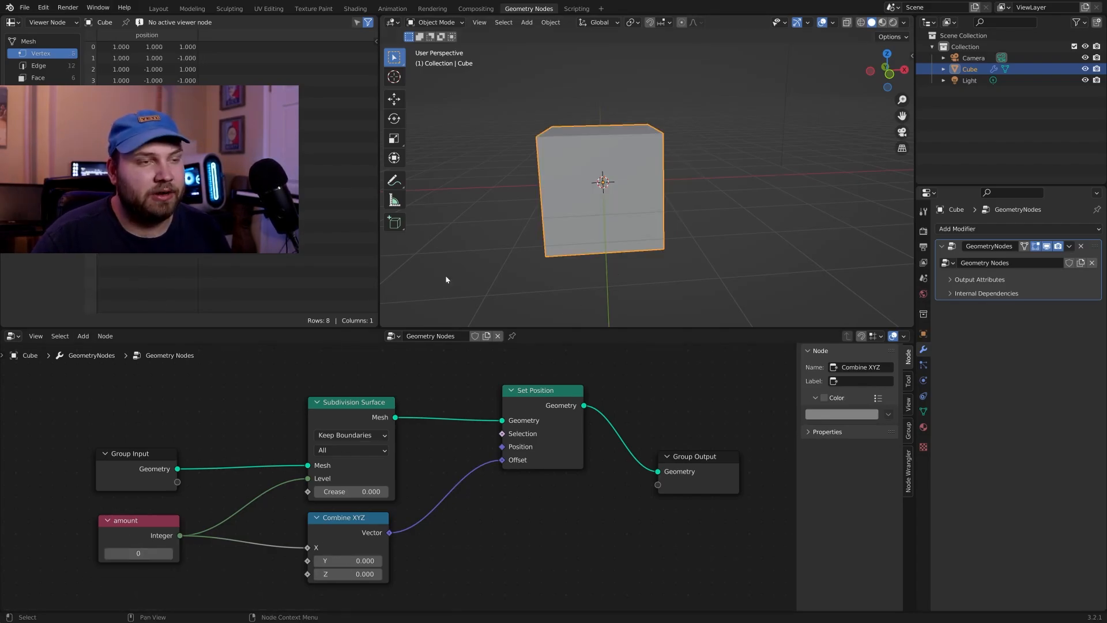
key("Tab")
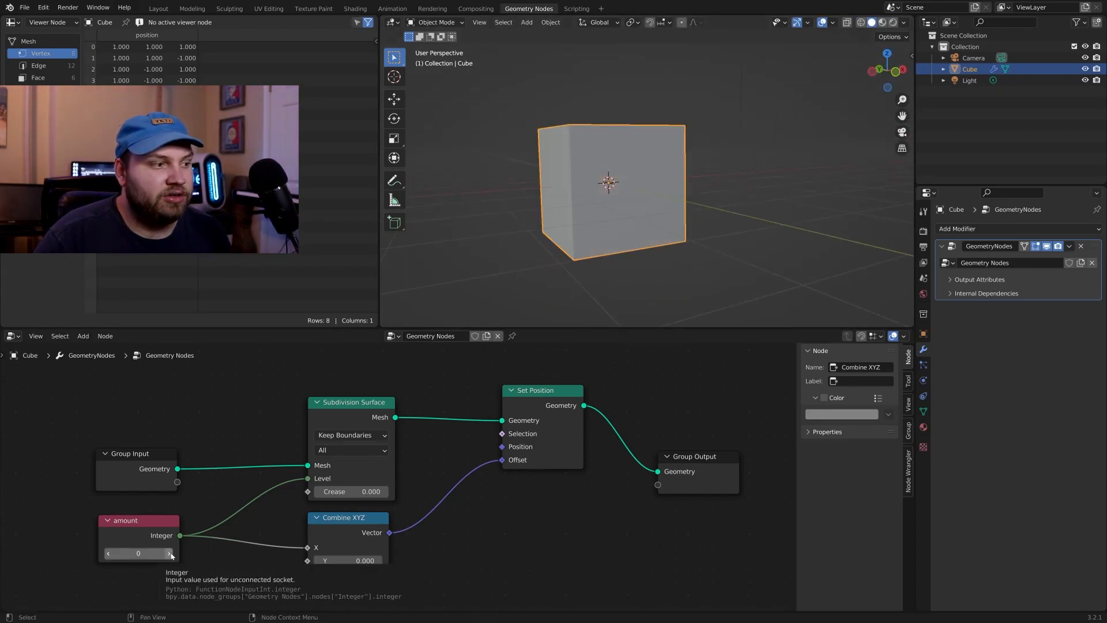
left_click(170, 552)
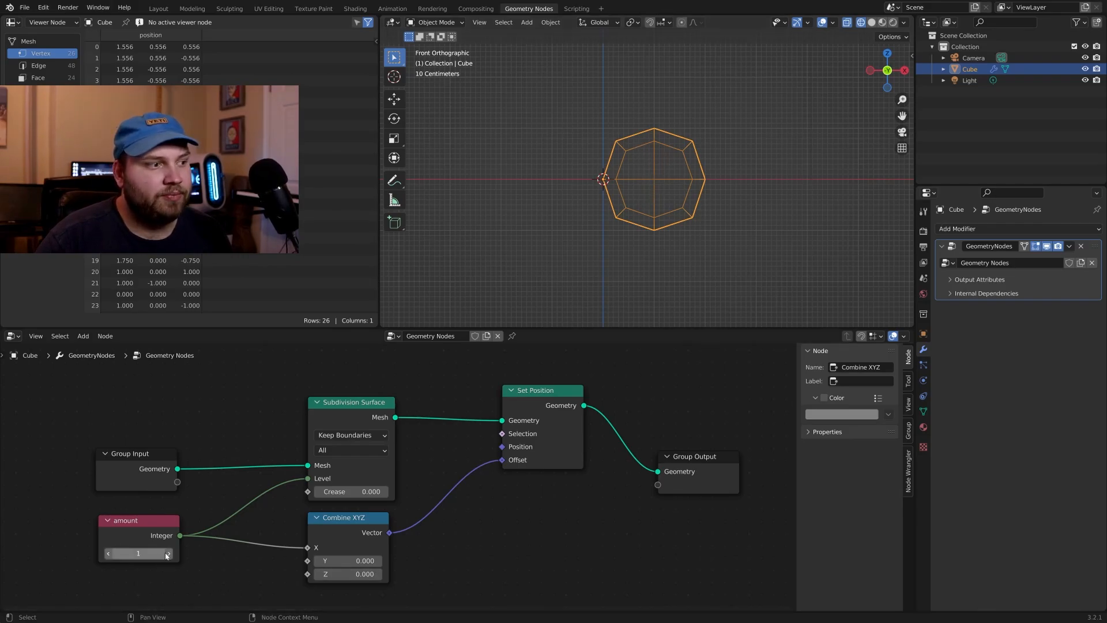
left_click(169, 553)
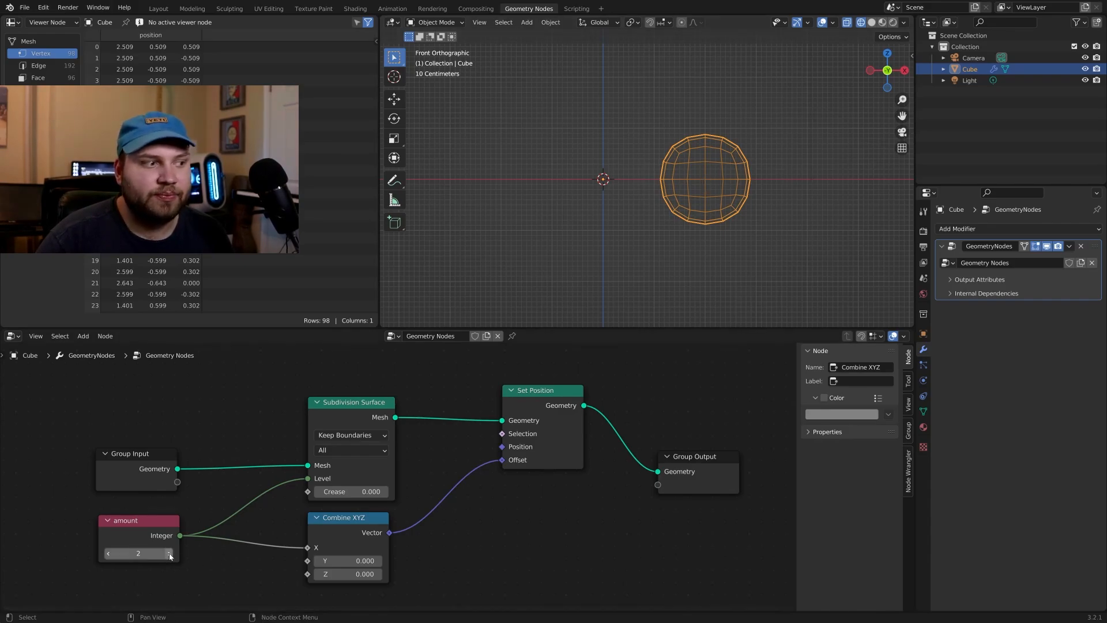
left_click(168, 553)
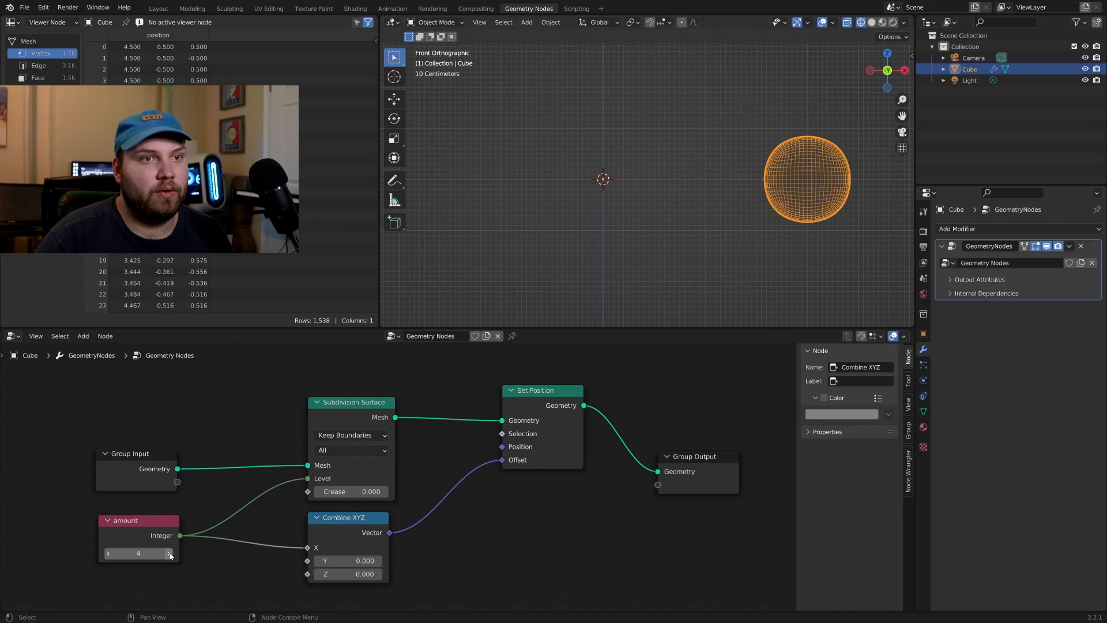
left_click(169, 553)
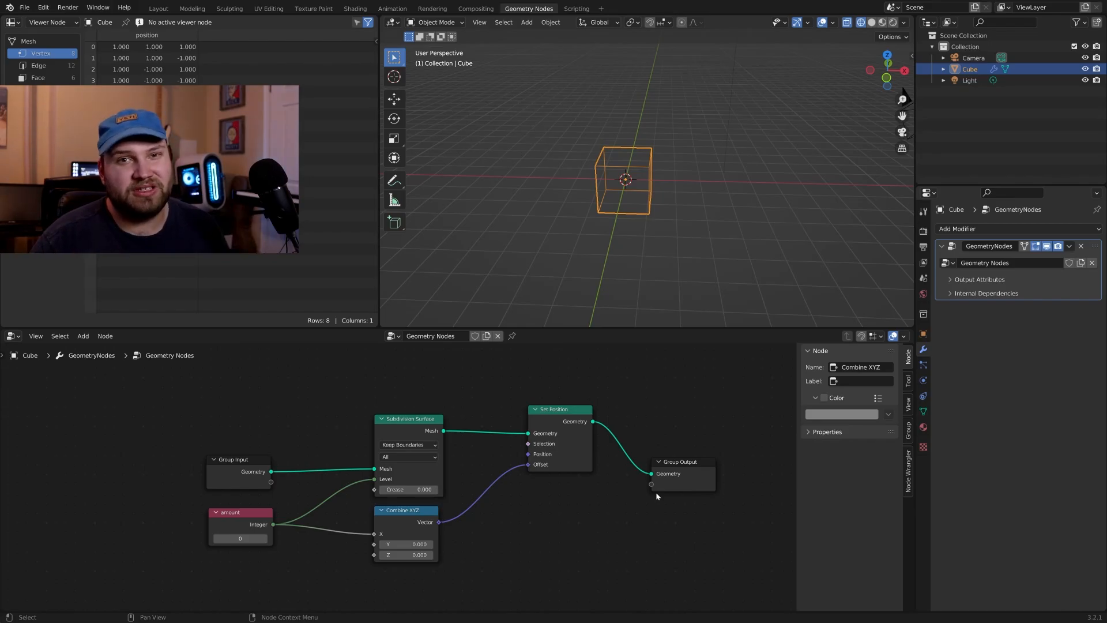
mouse_move(301, 474)
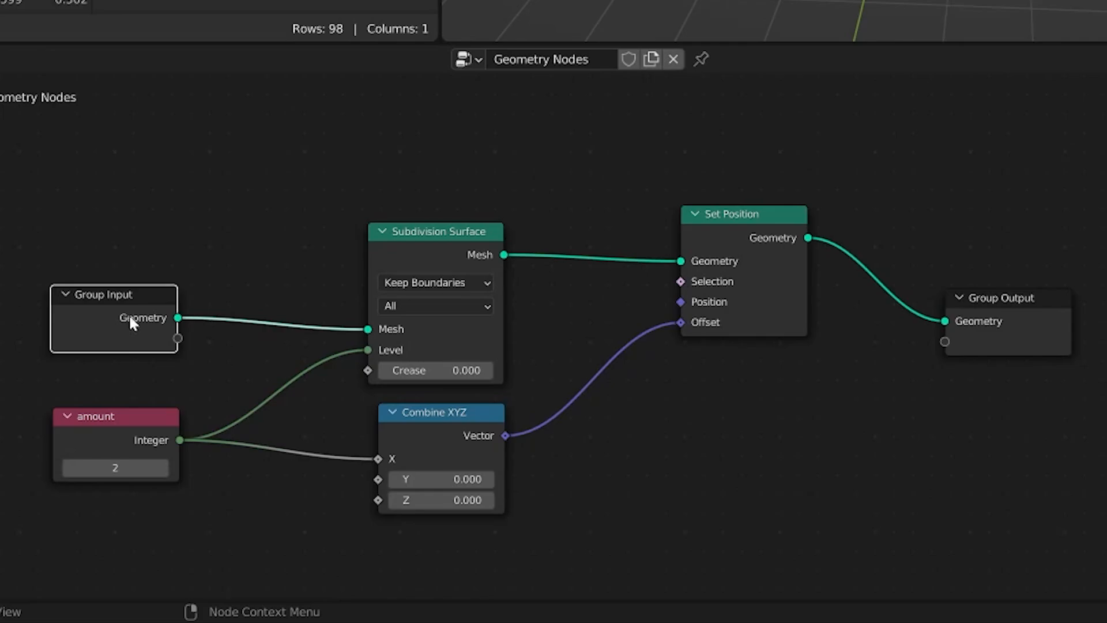
mouse_move(286, 334)
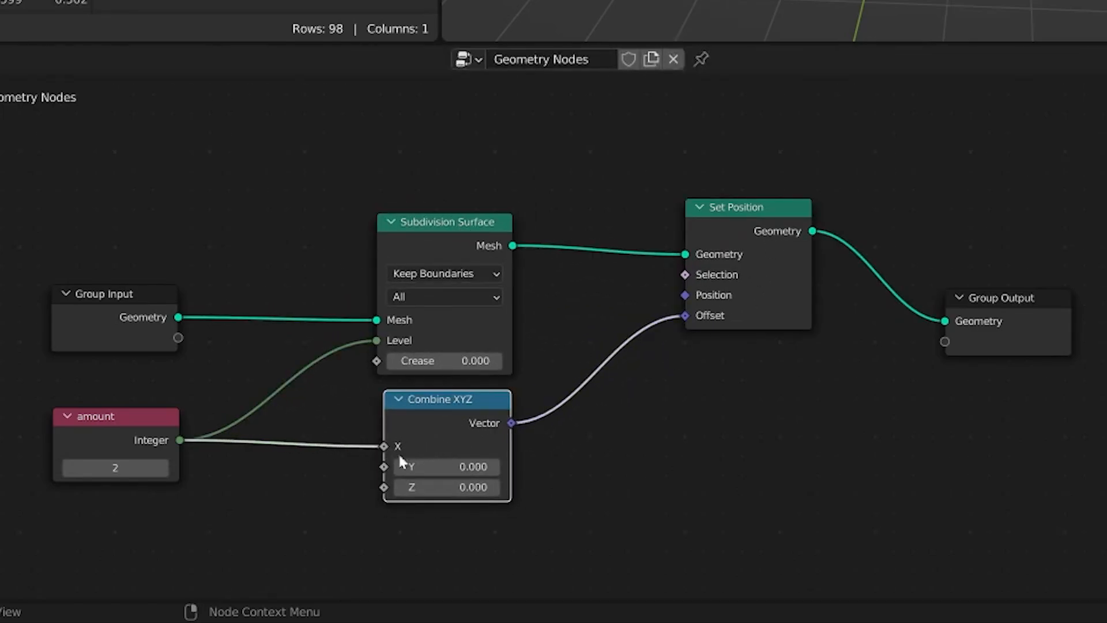
mouse_move(858, 245)
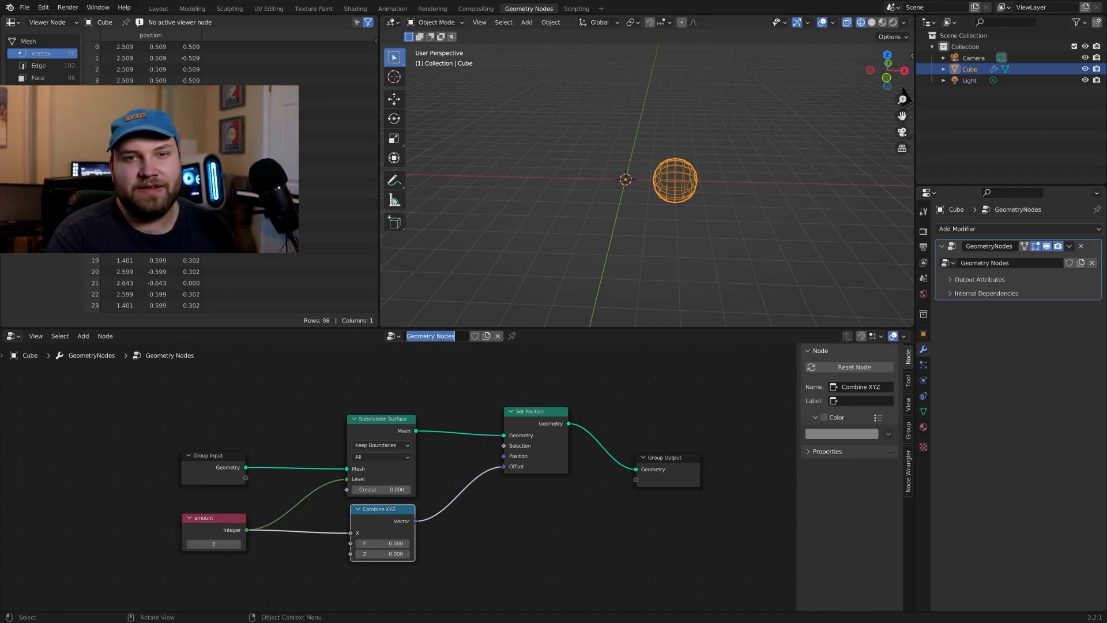
Step: Rename the node tree 'divide and slide' and give it a fake user
type("divide and slide")
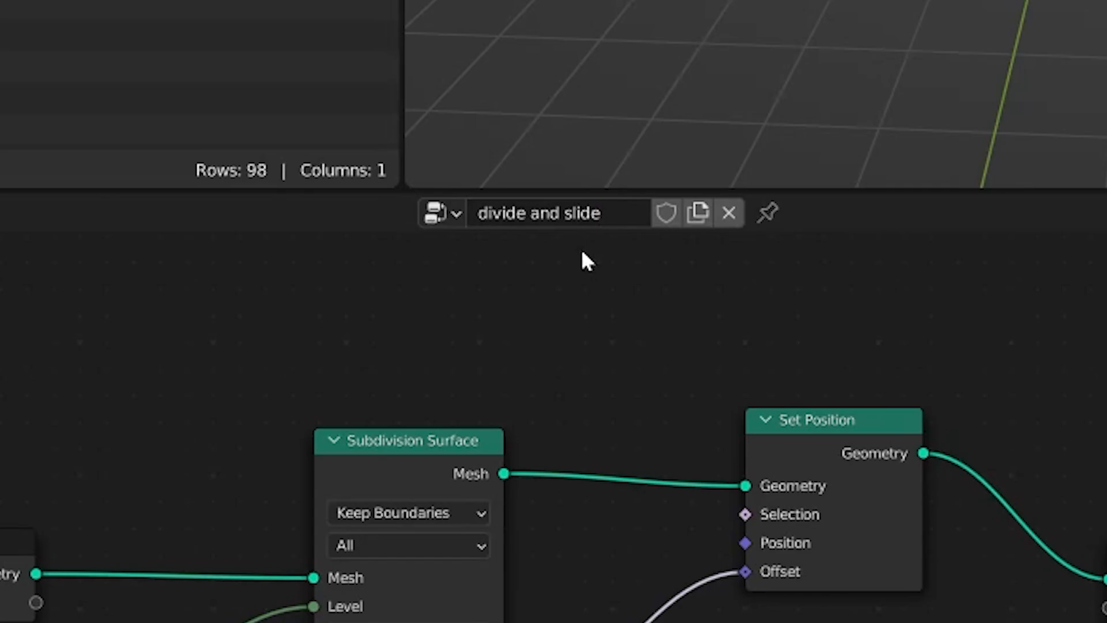
mouse_move(665, 441)
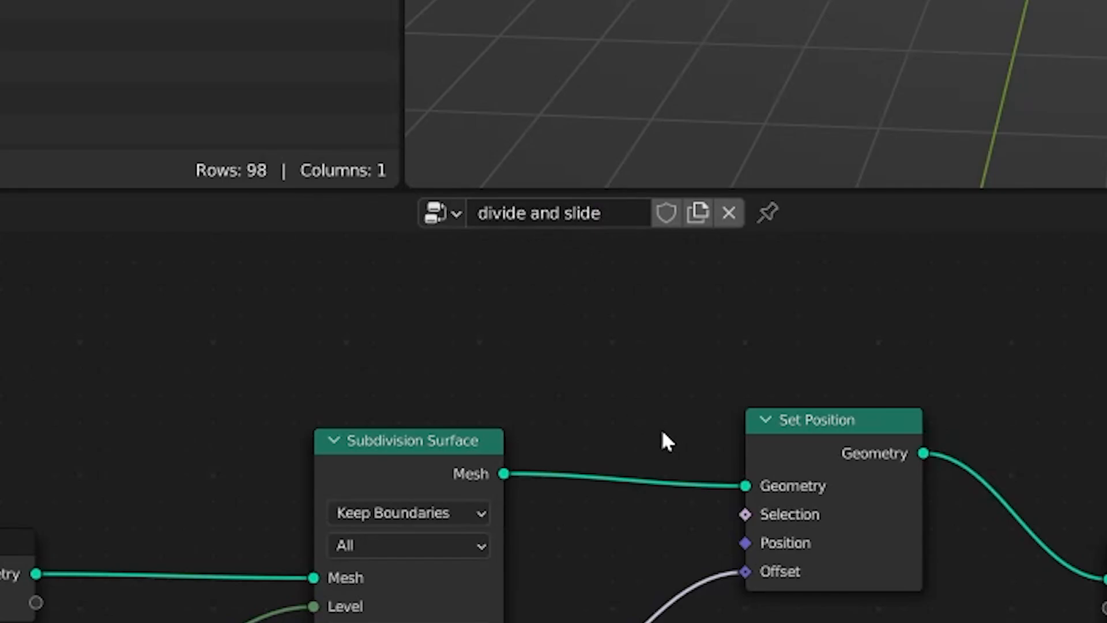
left_click(665, 212)
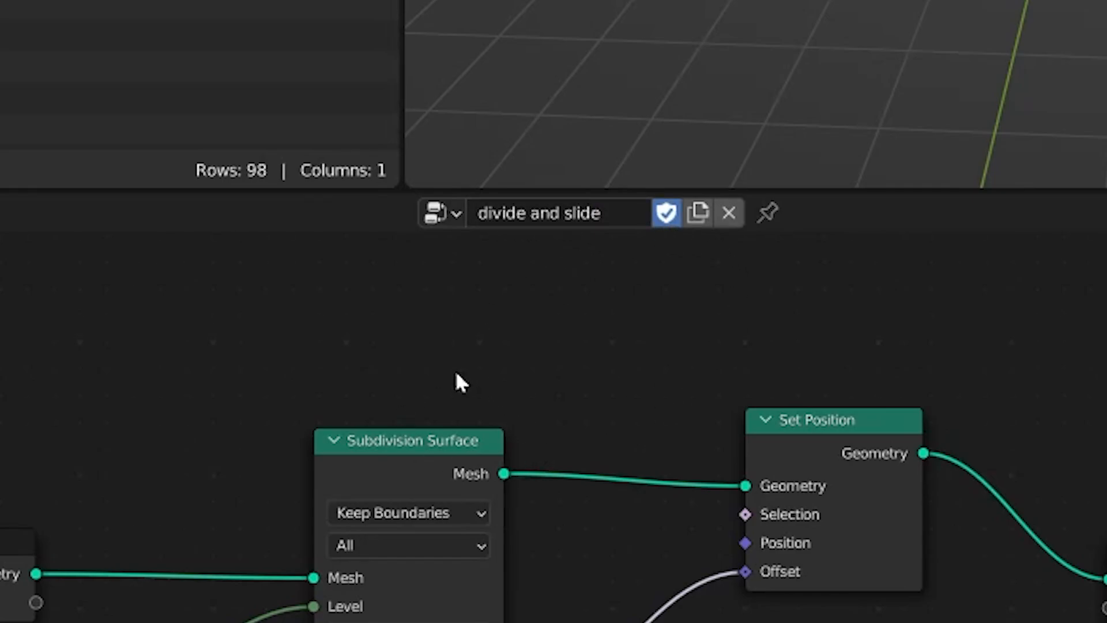
mouse_move(551, 360)
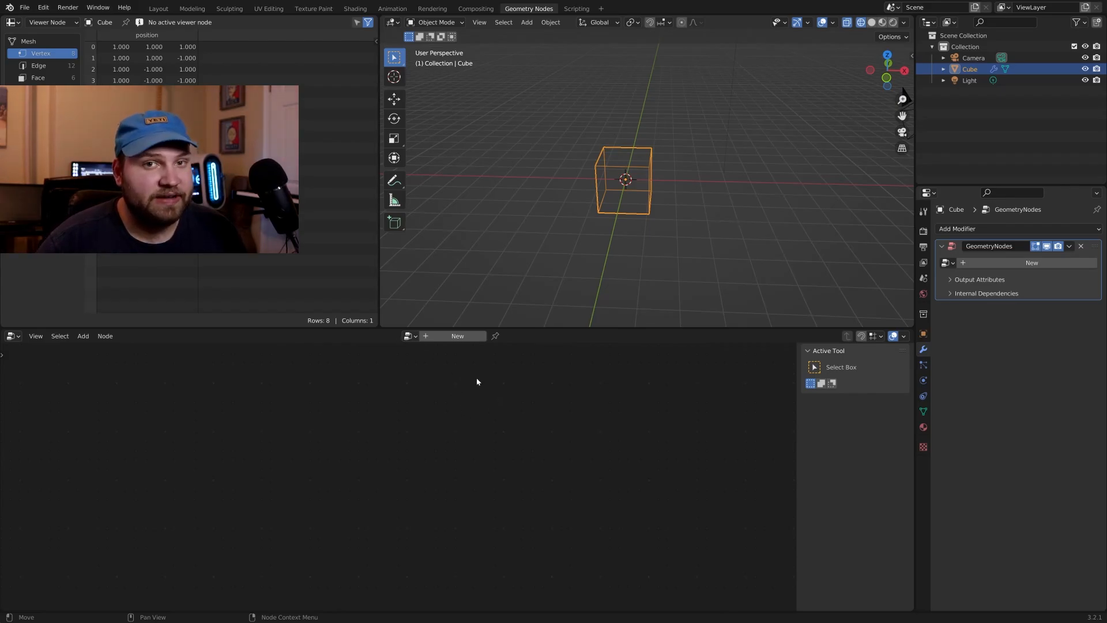
mouse_move(543, 470)
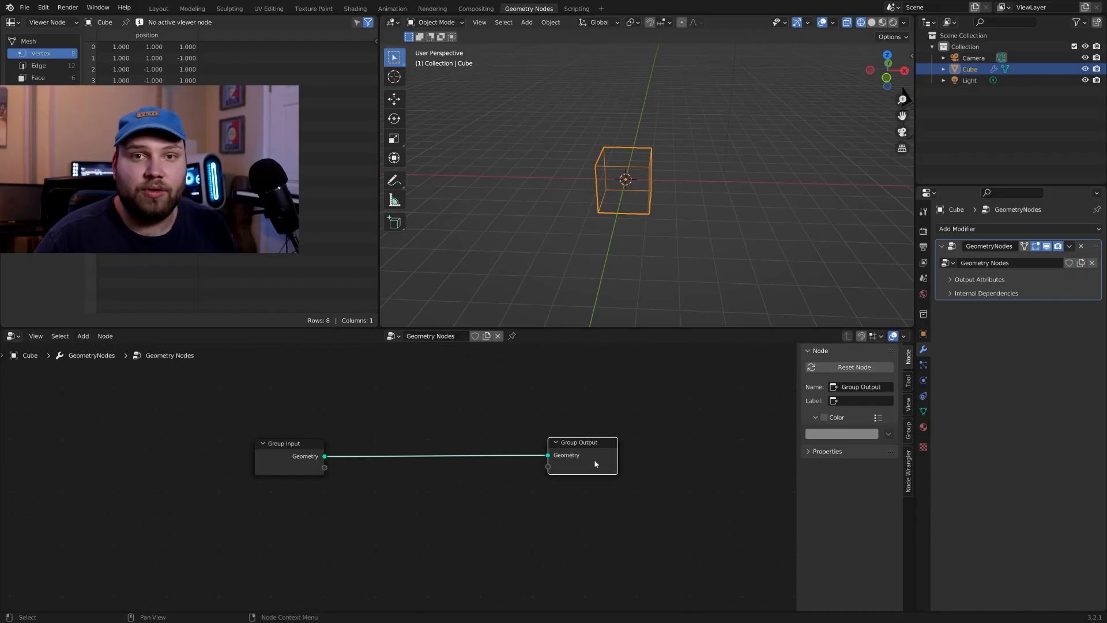
mouse_move(565, 455)
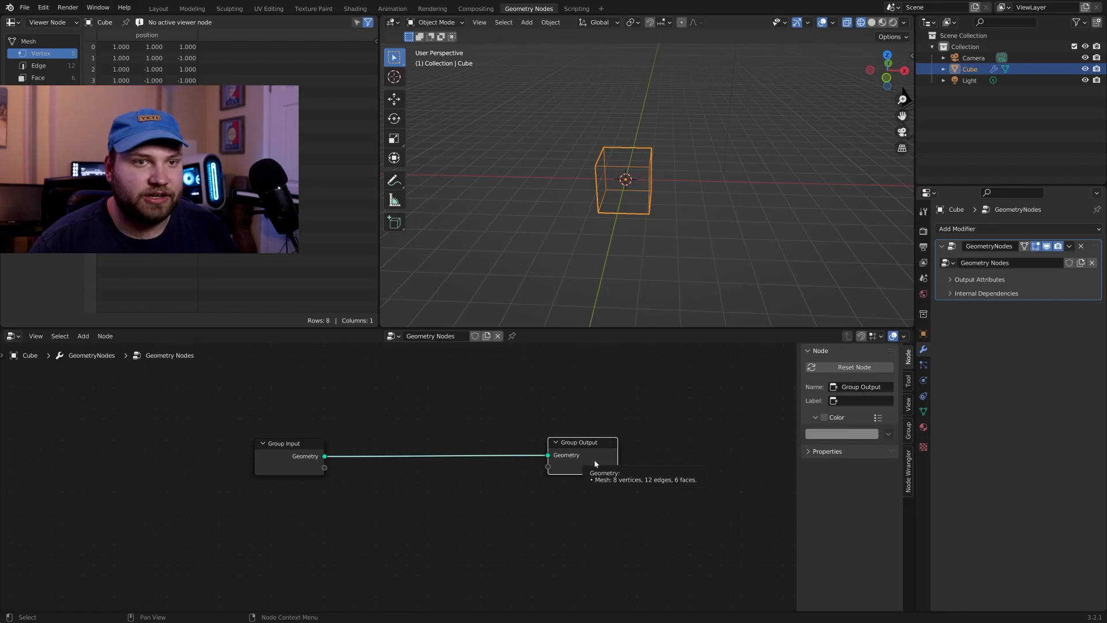
Step: Drop the divide and slide group node onto the Group Input–Group Output link
left_click(83, 335)
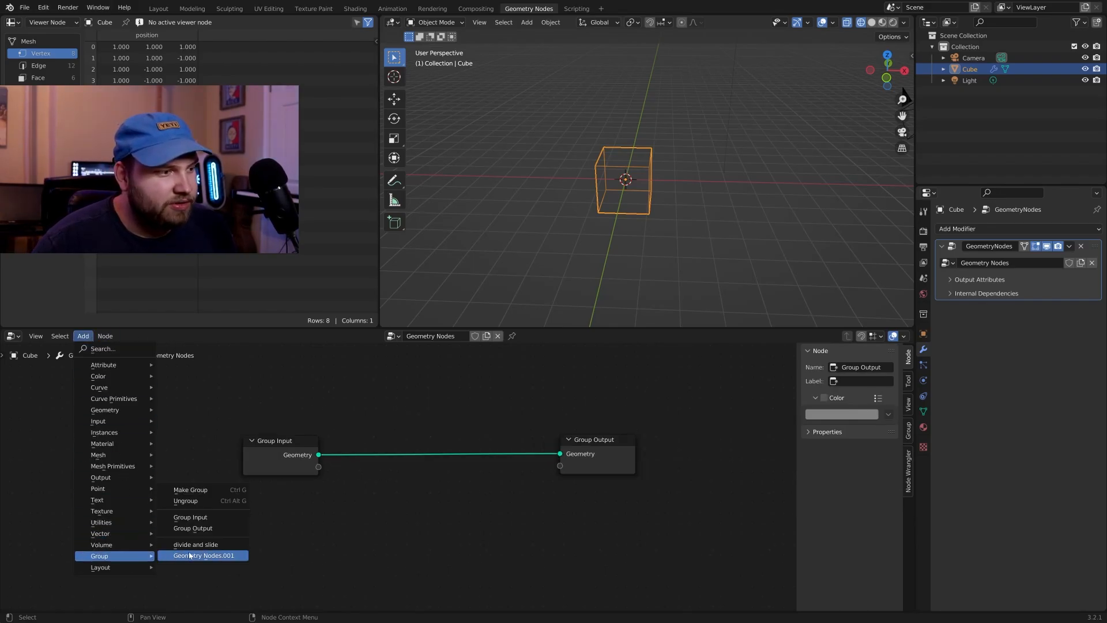
mouse_move(196, 544)
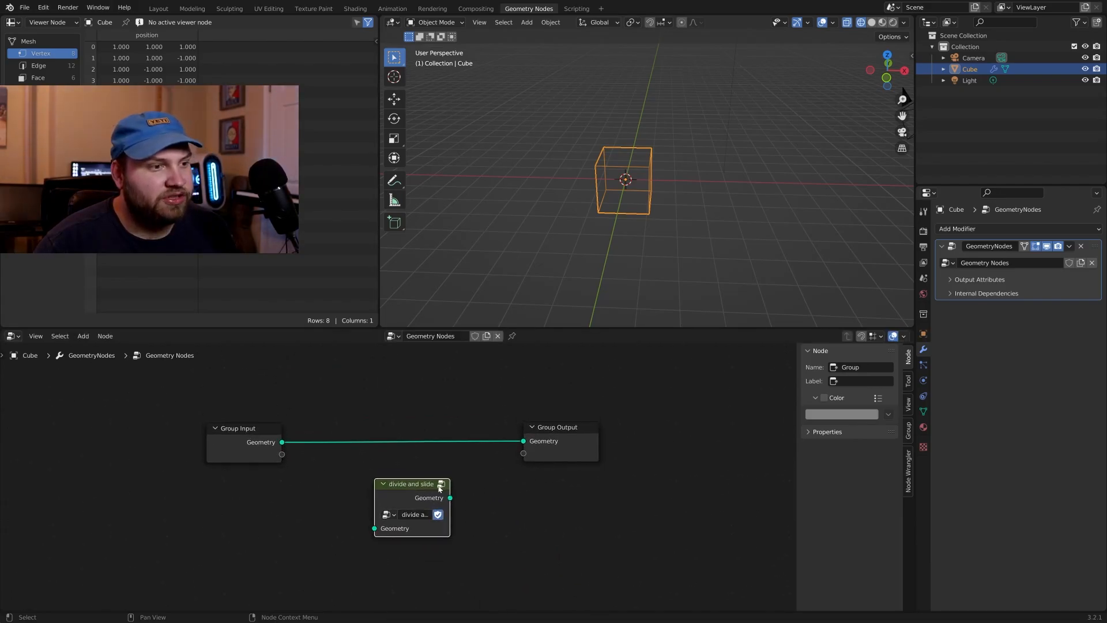
left_click_drag(412, 483, 420, 430)
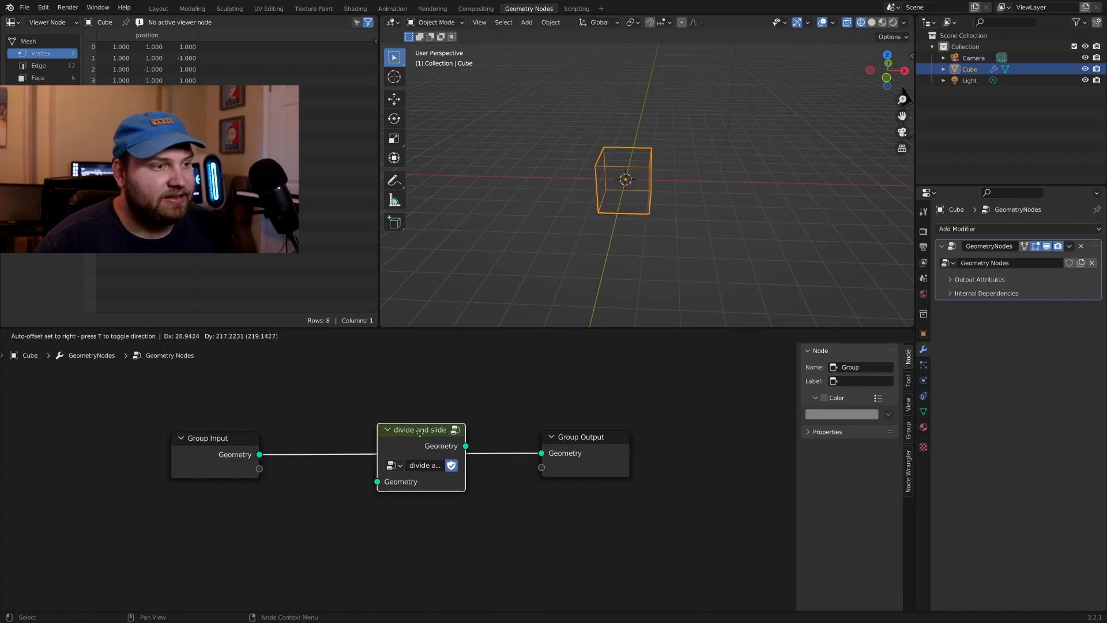
left_click(420, 481)
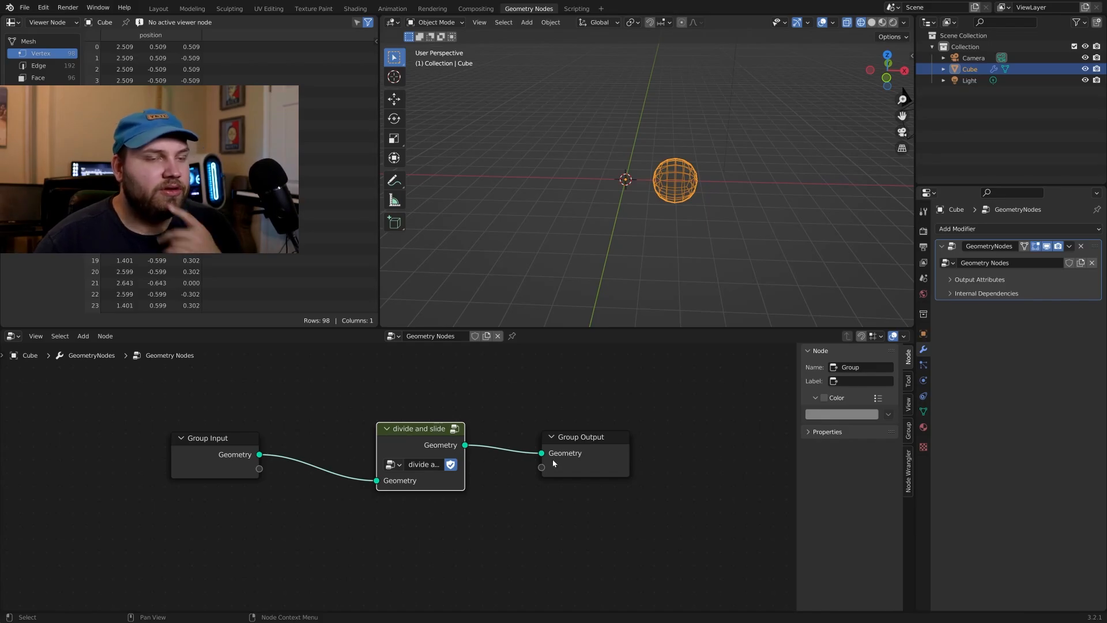
mouse_move(495, 453)
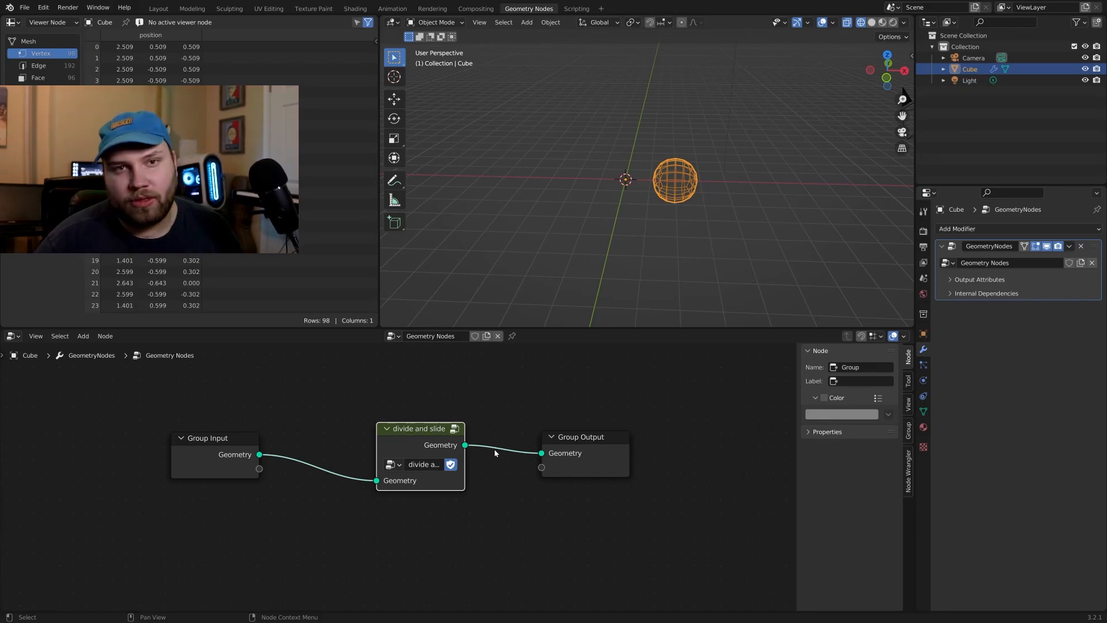
left_click_drag(419, 428, 419, 422)
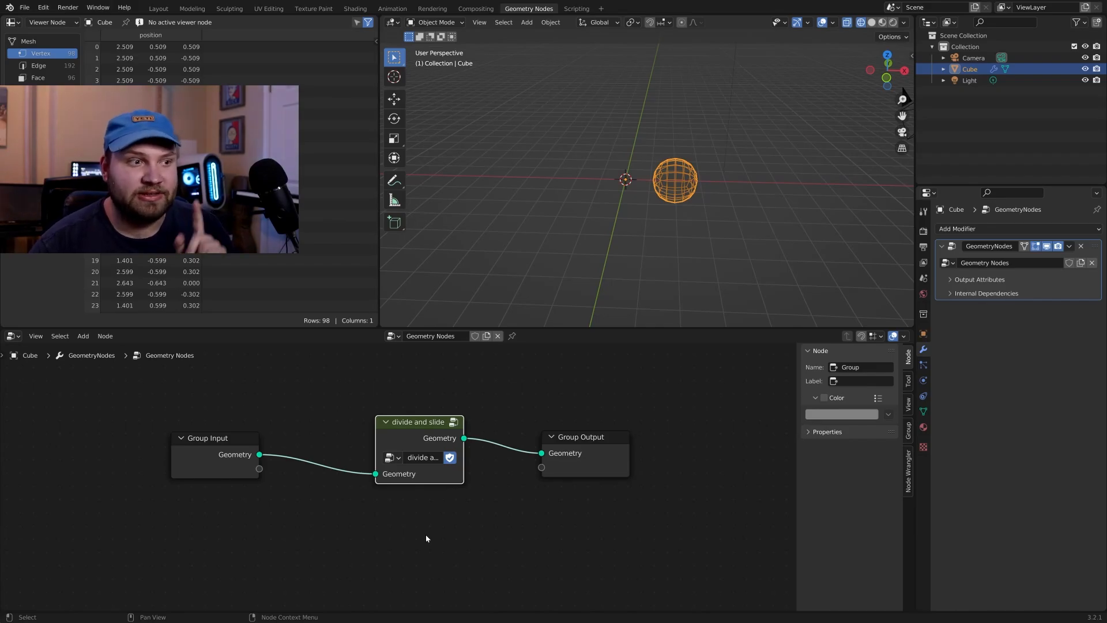
mouse_move(443, 475)
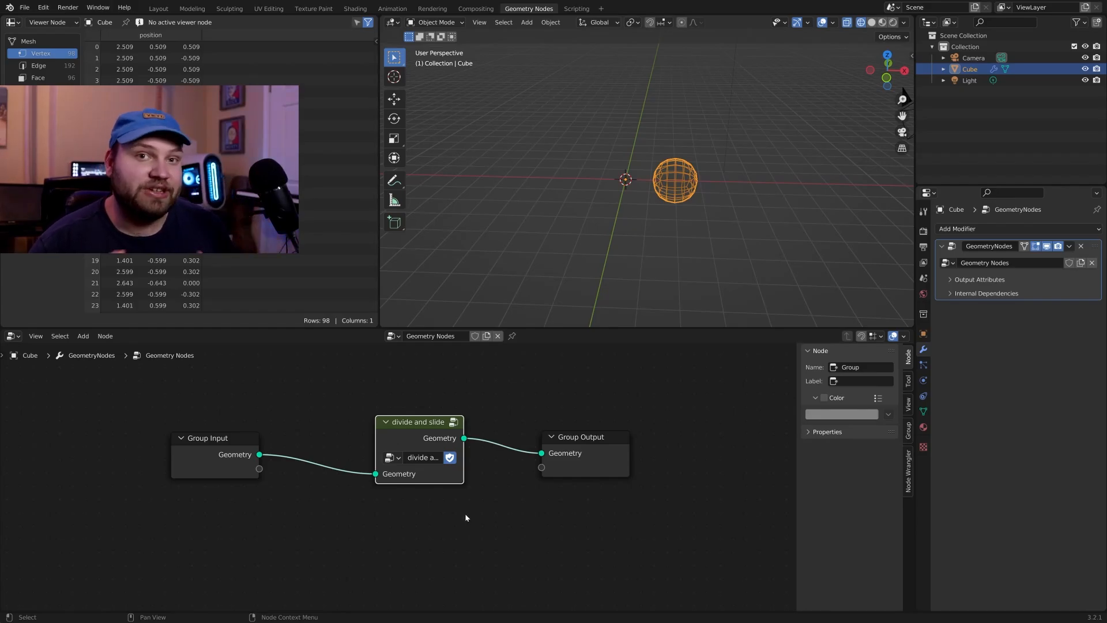
mouse_move(346, 470)
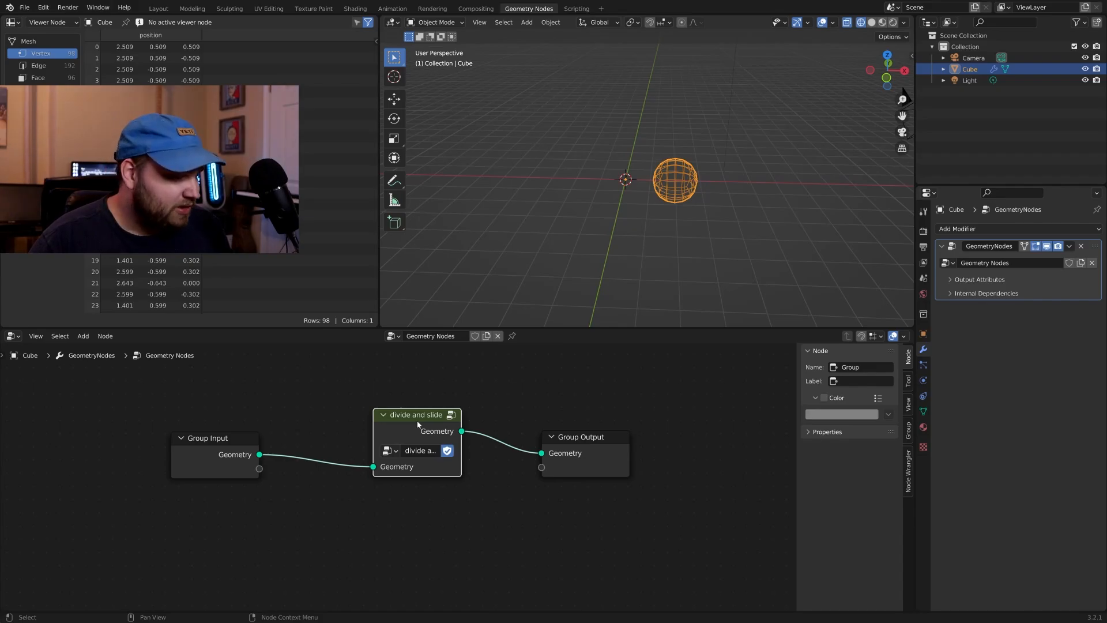
Step: Inside the group, add a new Integer input named amount to Group Input
double_click(416, 414)
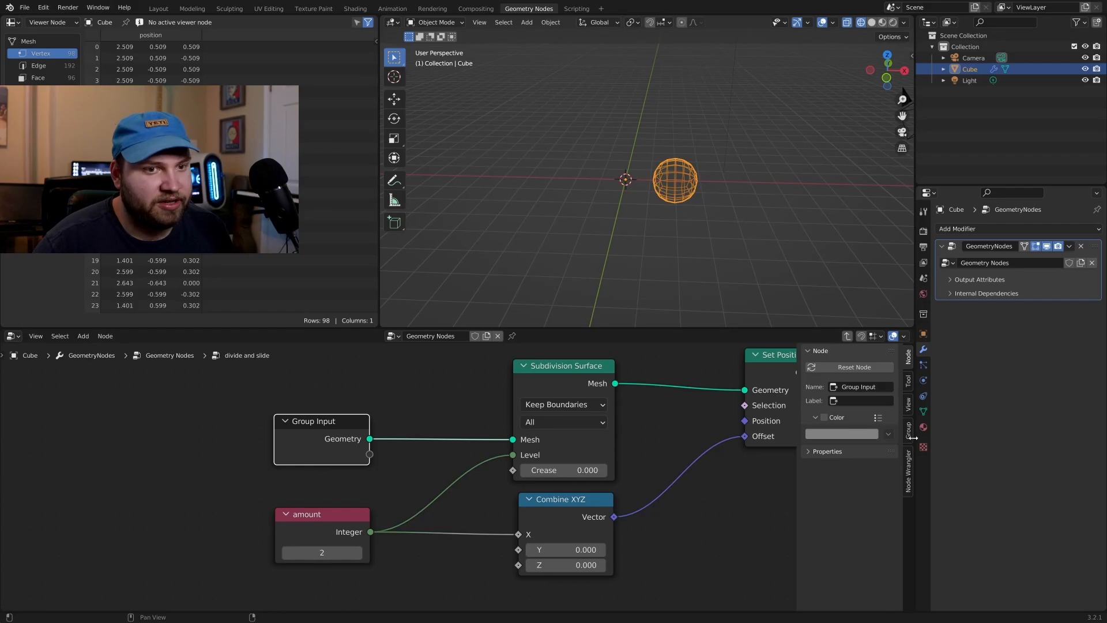
left_click(908, 430)
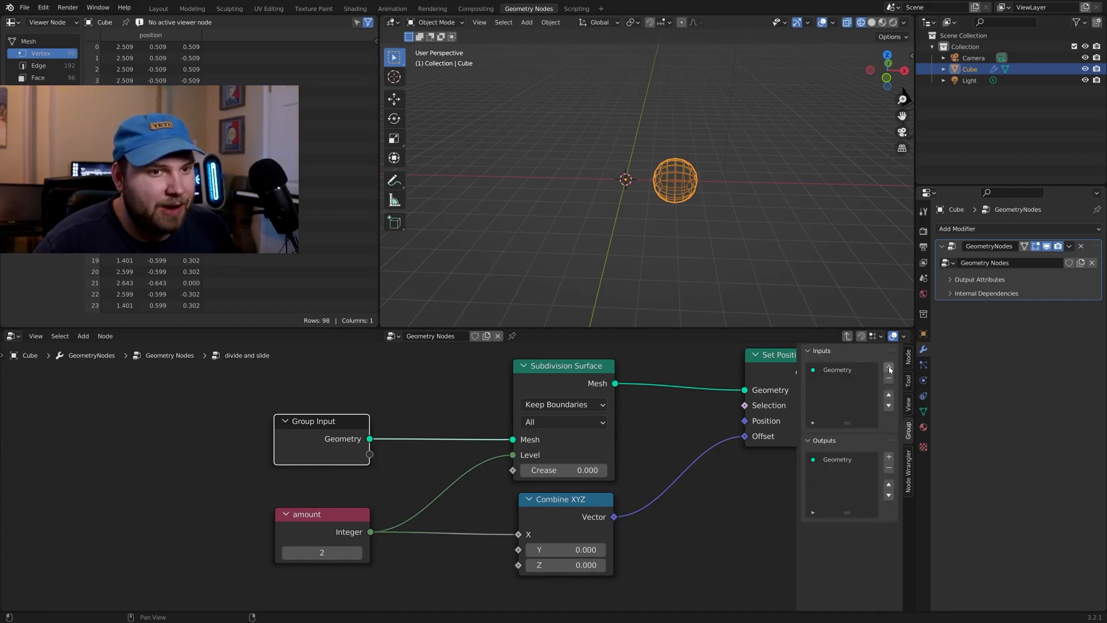
left_click(888, 368)
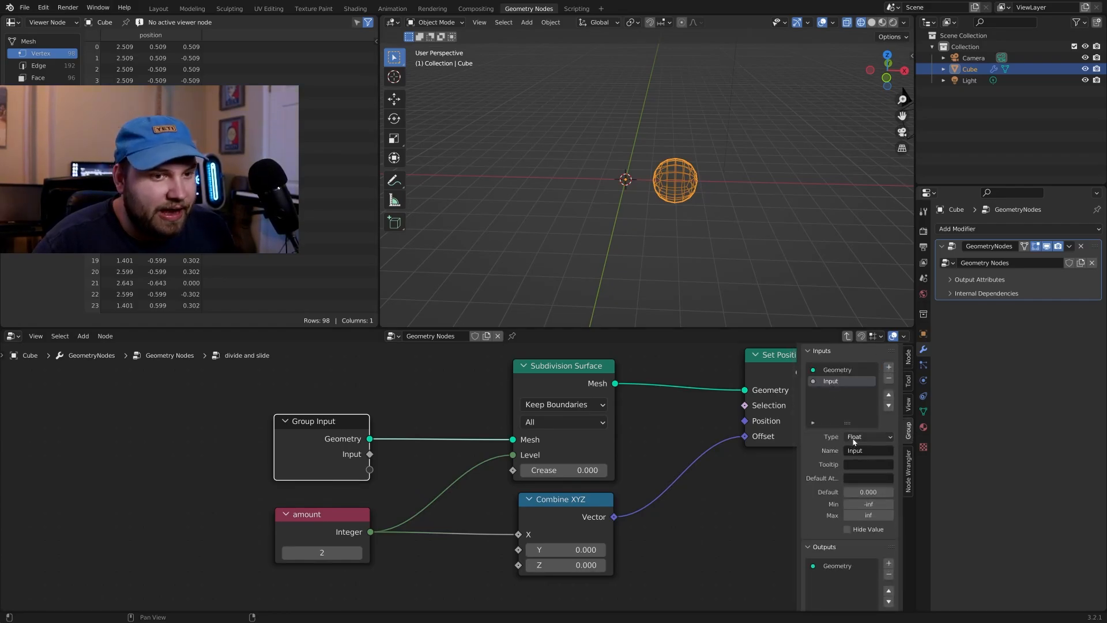
left_click(867, 436)
type("amount")
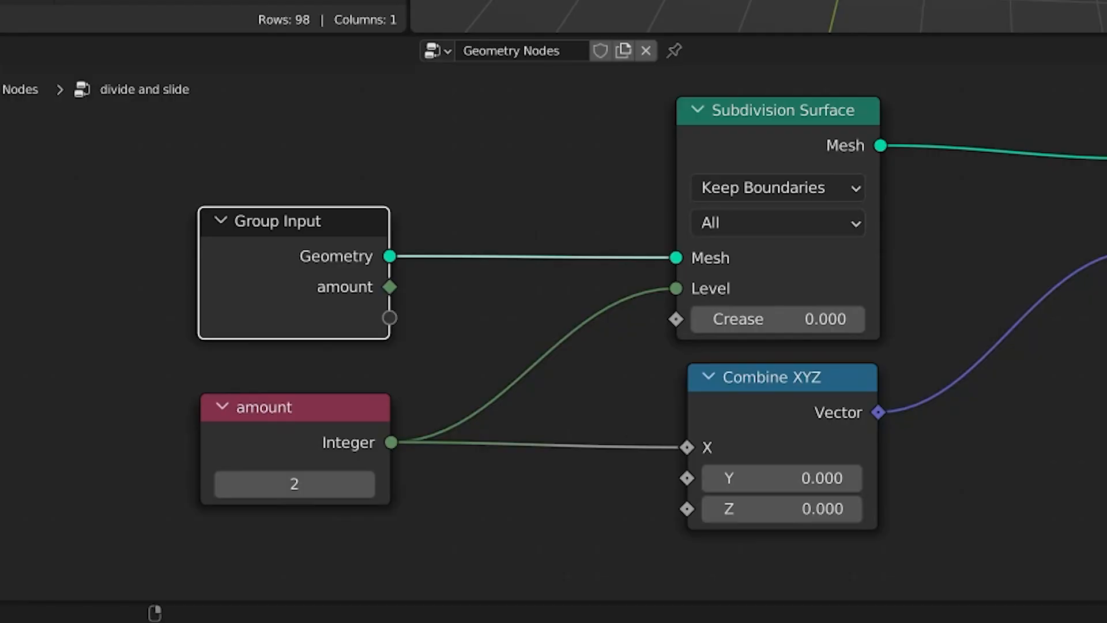
mouse_move(454, 348)
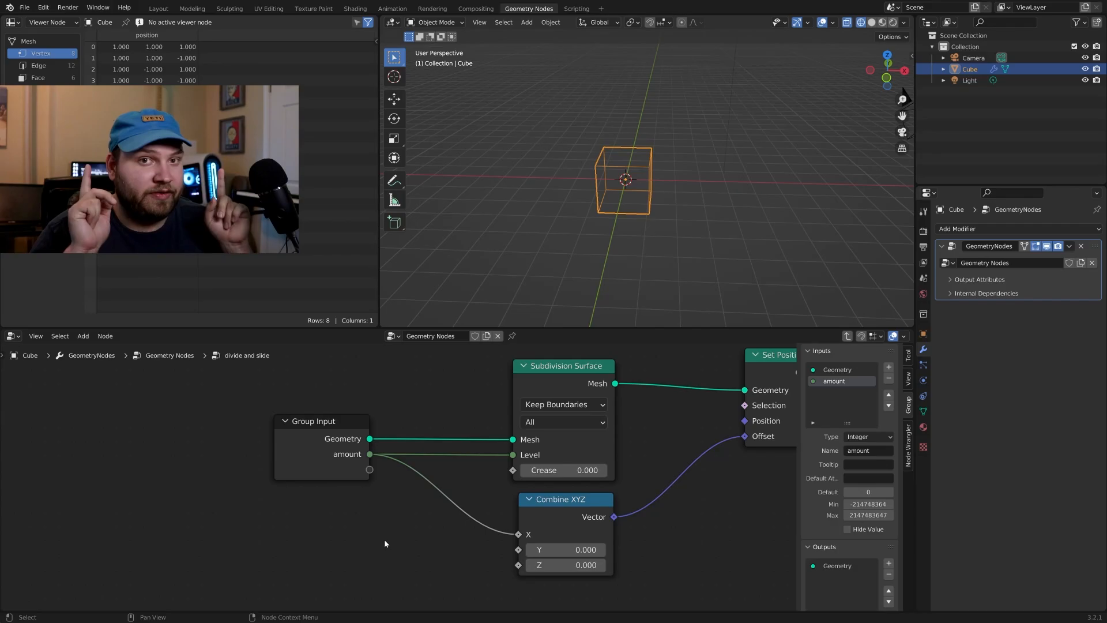
mouse_move(438, 495)
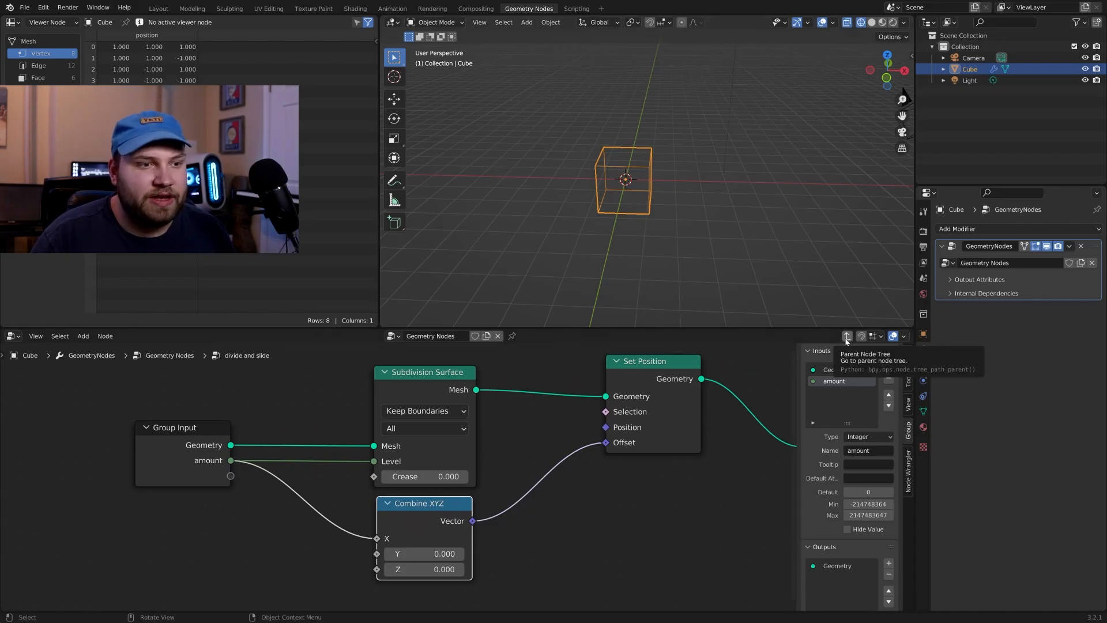
Step: Set the two divide and slide nodes to amounts 2 and 1, then re-enter the upper group
left_click(847, 336)
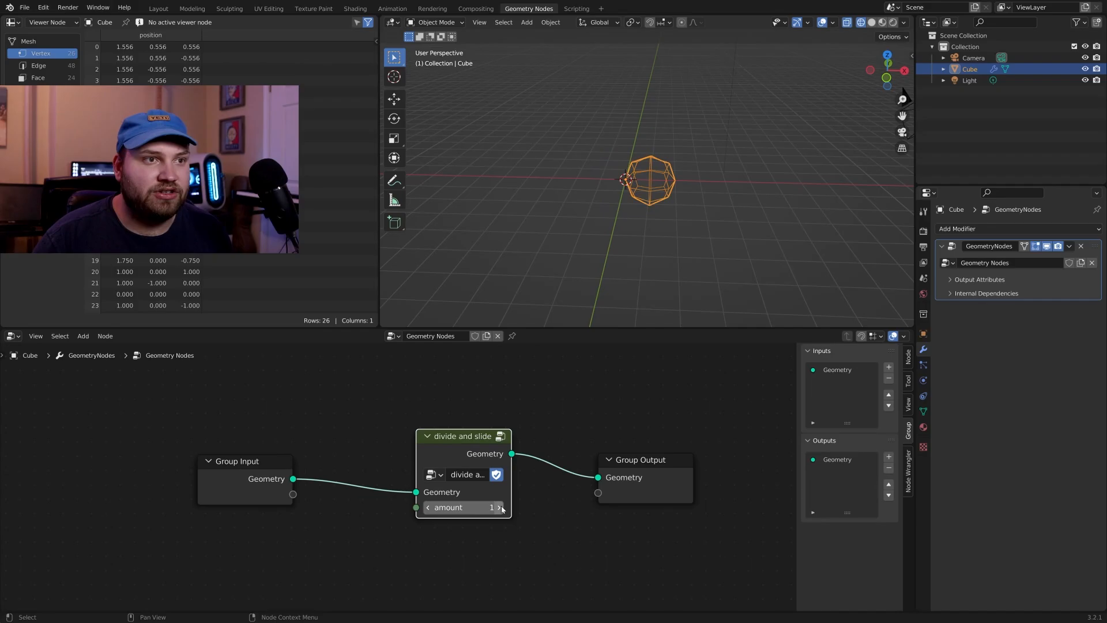
left_click(501, 507)
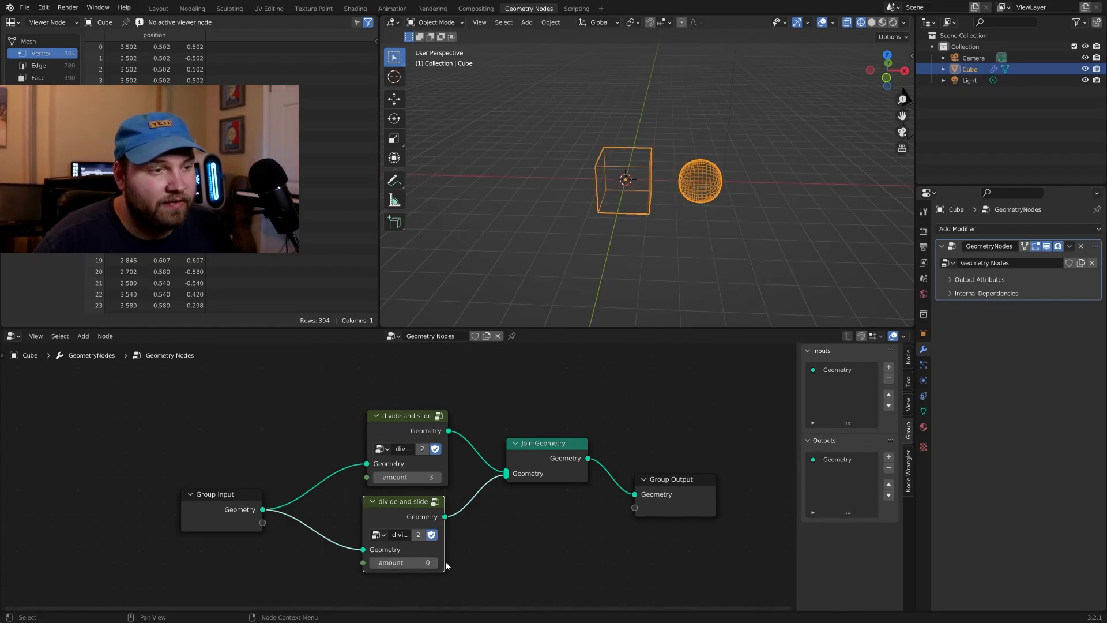
left_click(434, 562)
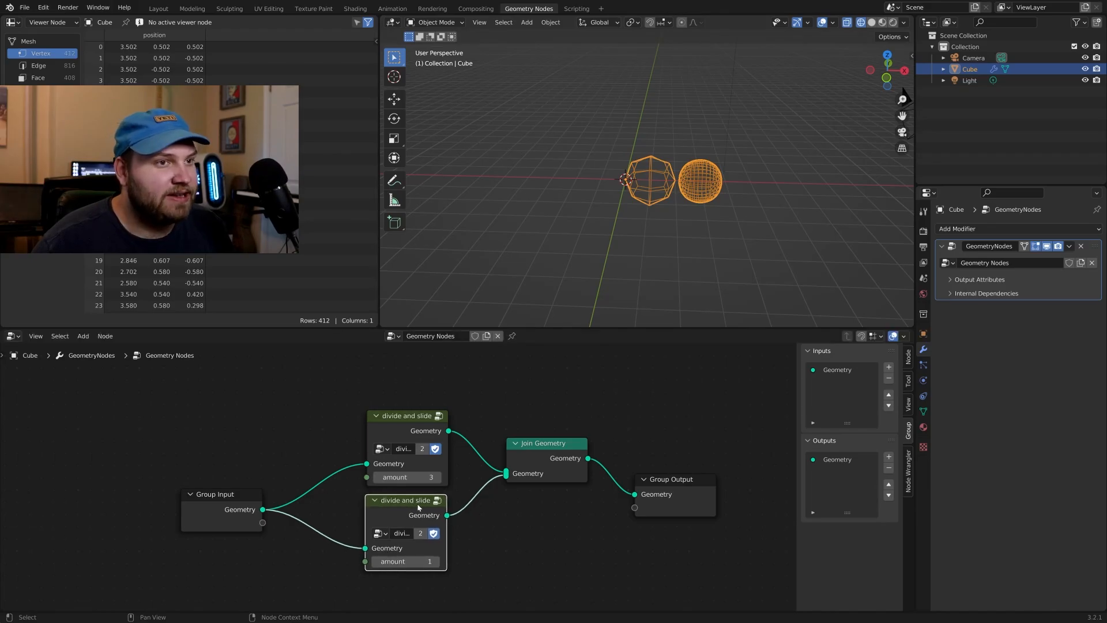
left_click(396, 476)
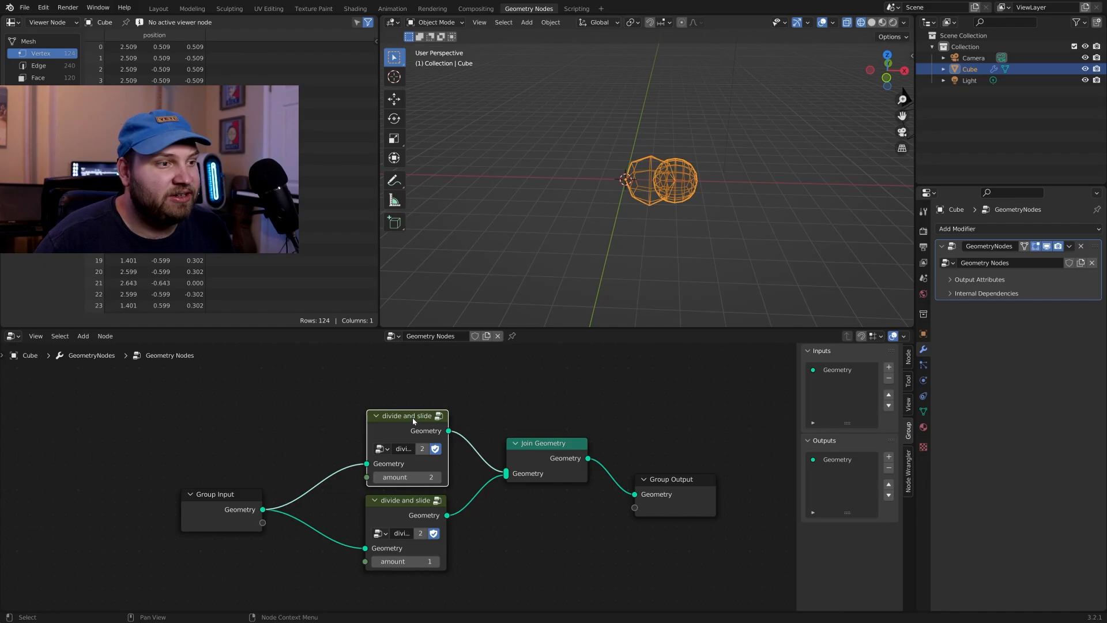
double_click(406, 415)
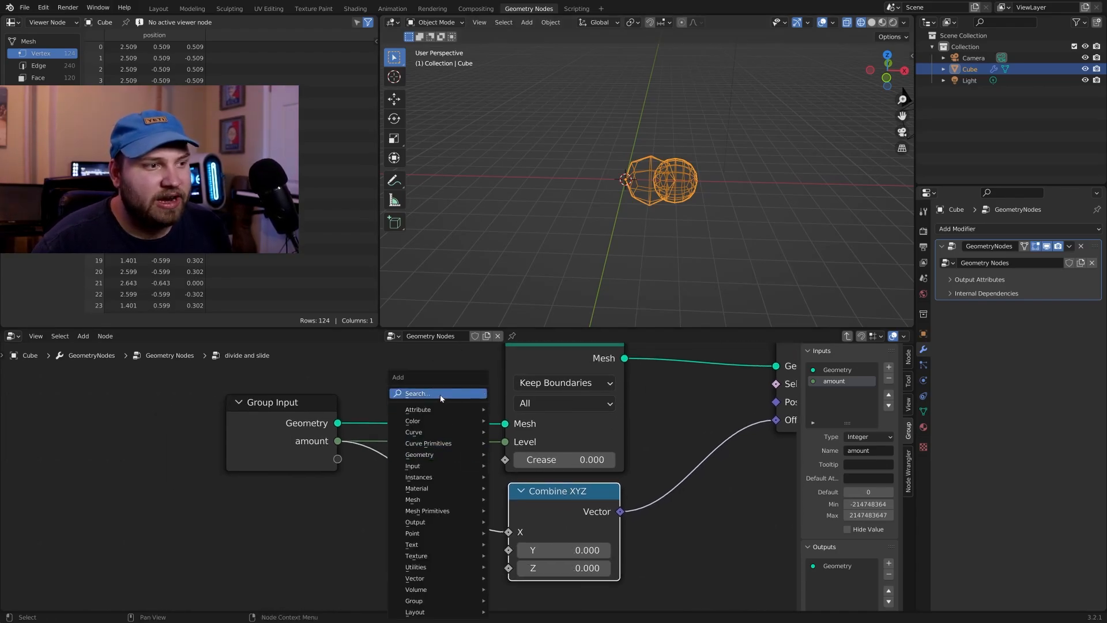
Step: Add a Math node set to Multiply between amount and the Combine XYZ X input
type("mat")
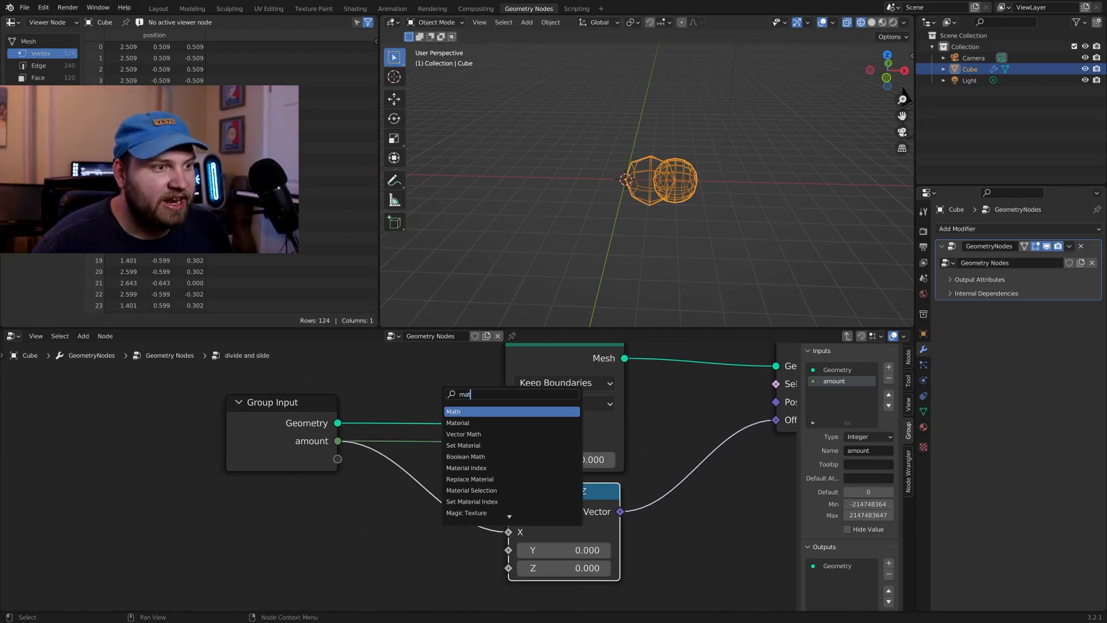
left_click(453, 411)
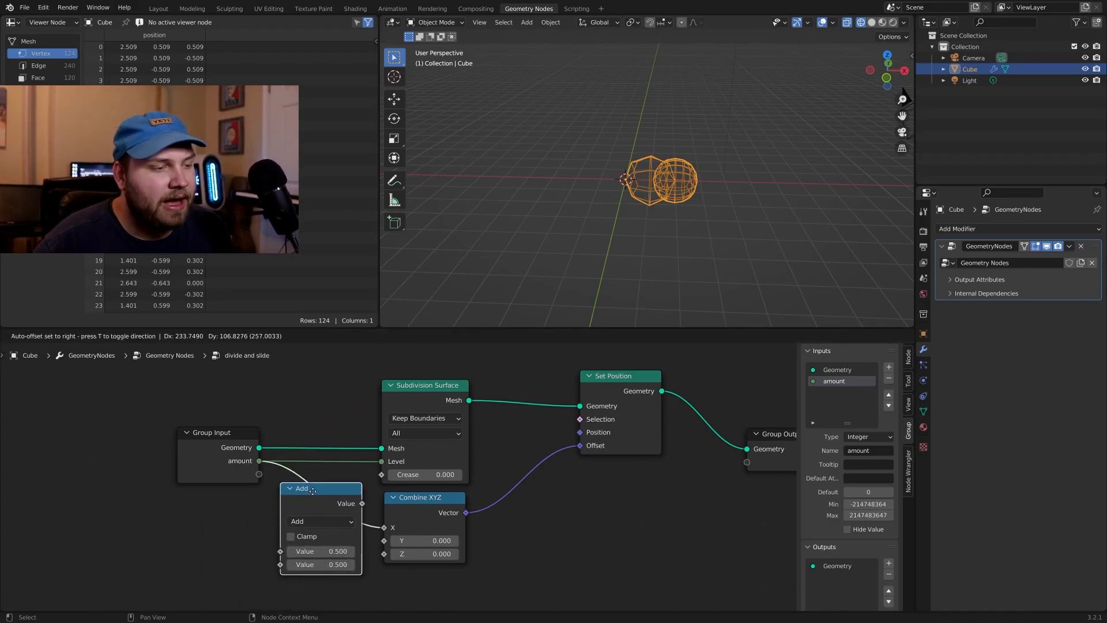
left_click(335, 521)
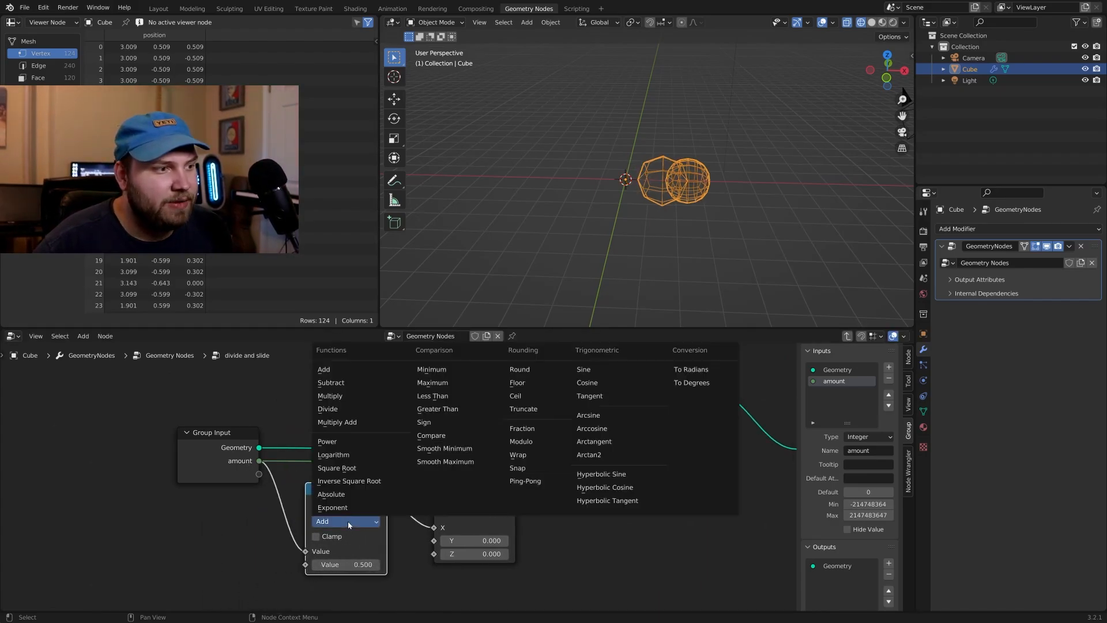
left_click(329, 395)
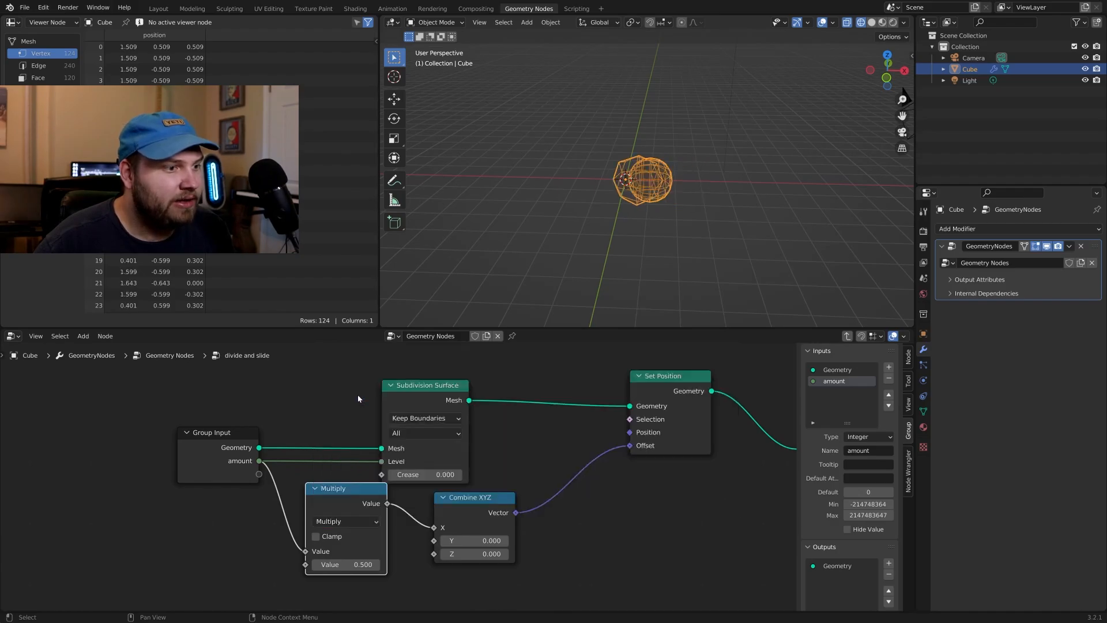
mouse_move(372, 549)
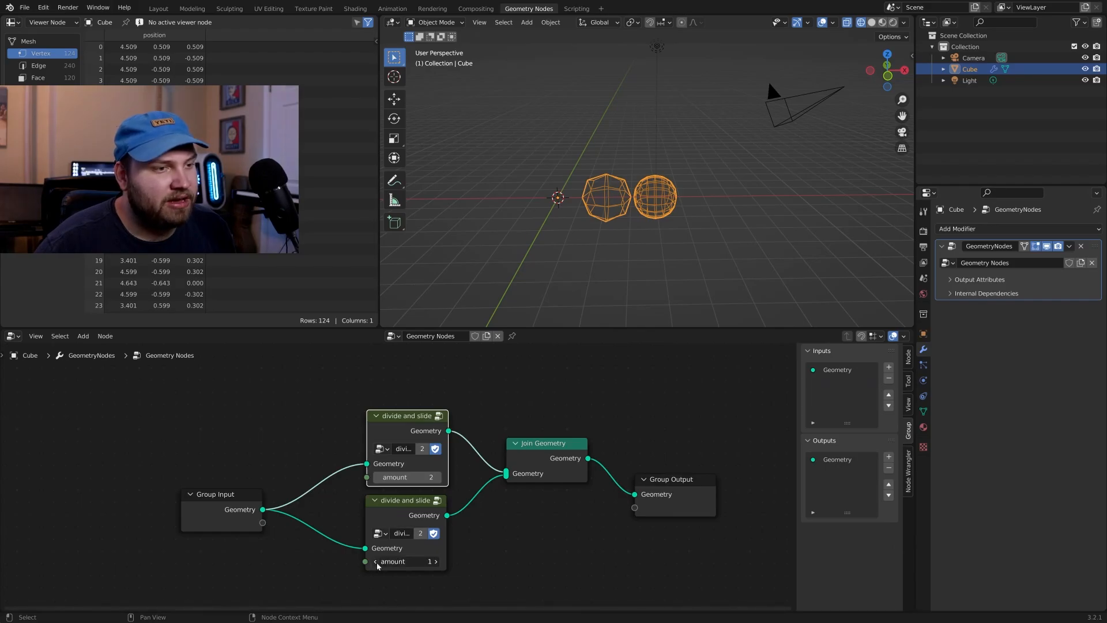
Step: Drive the Multiply node's second value from a new group input after amount
left_click(436, 560)
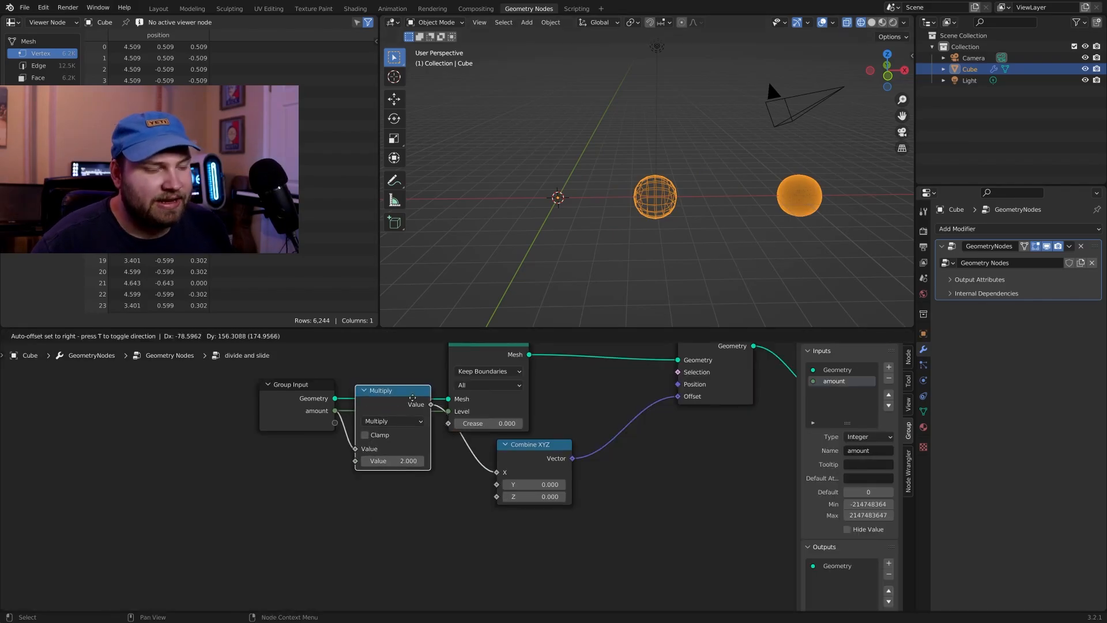
left_click_drag(392, 389, 408, 448)
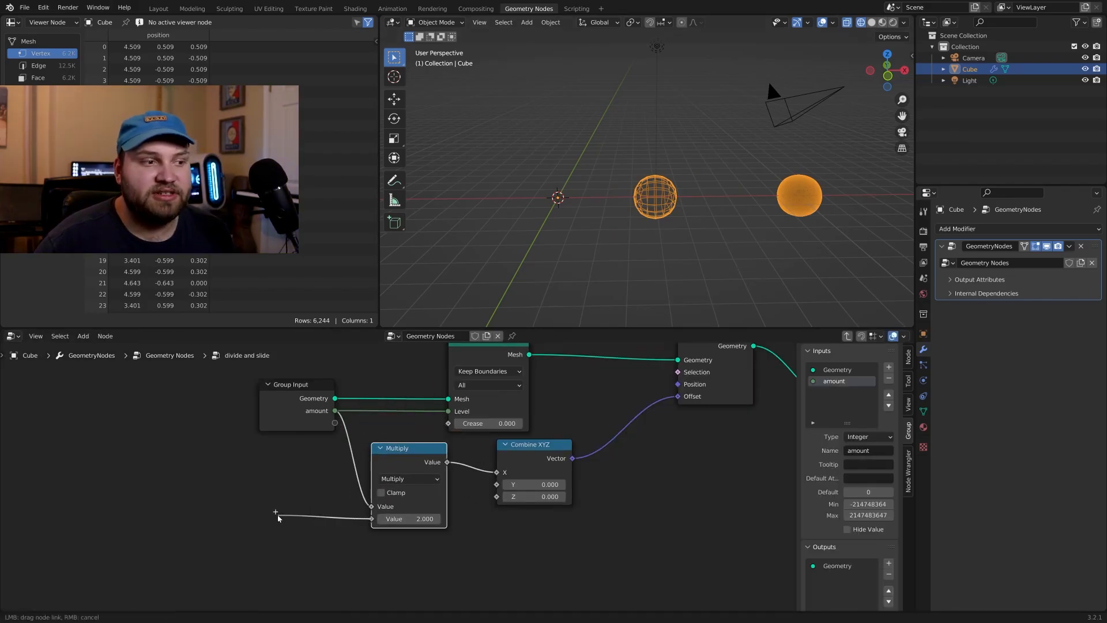
left_click(278, 512)
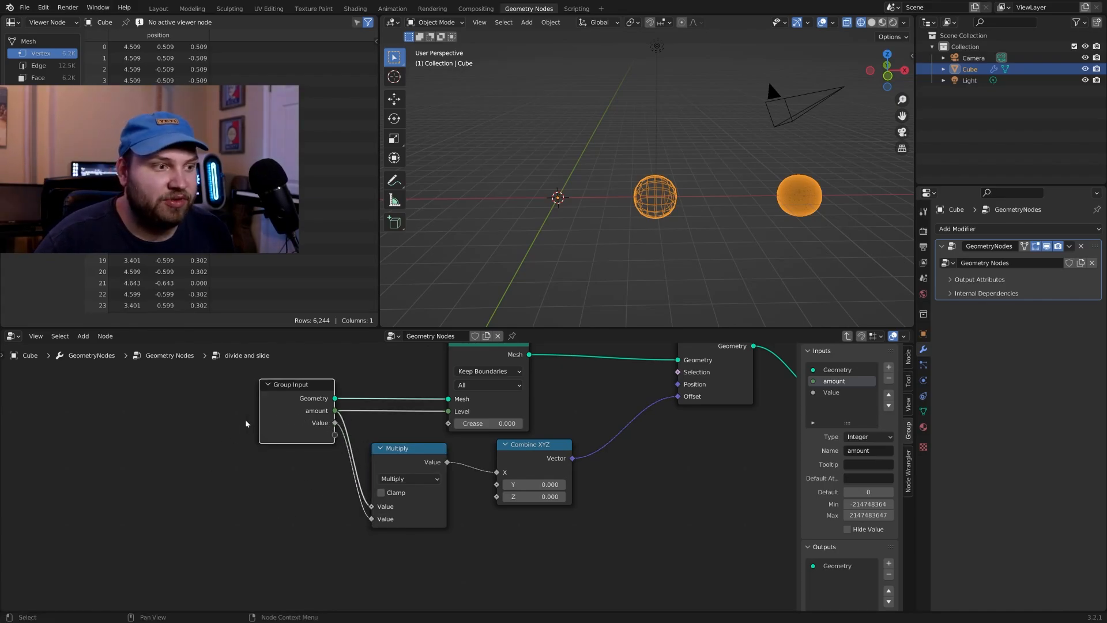
mouse_move(370, 507)
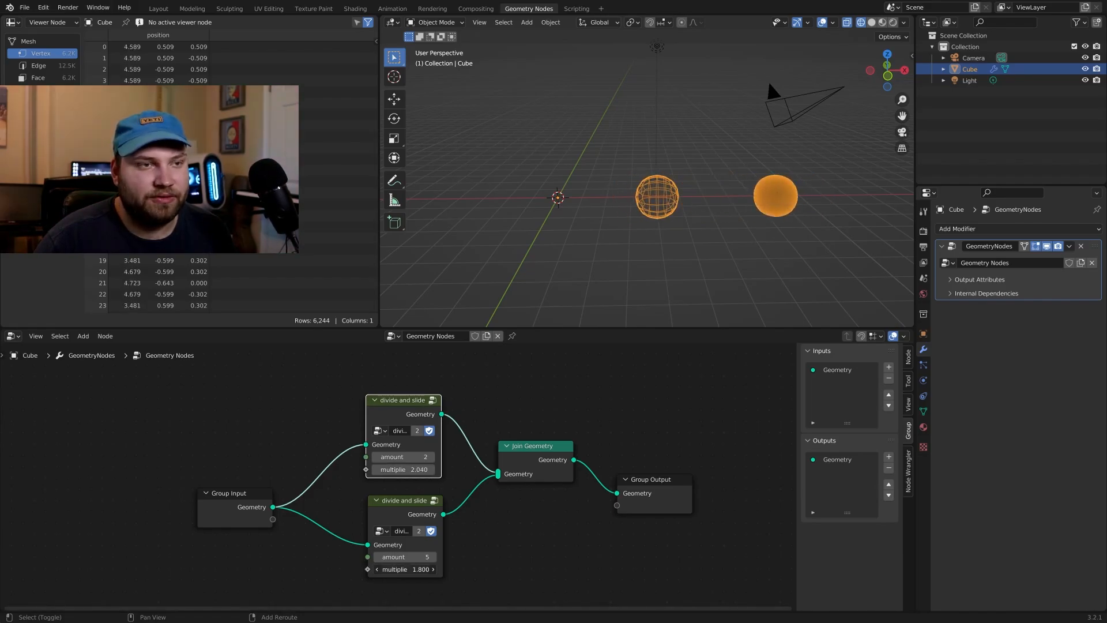
Step: Show the Add menu's node categories from the main tree
left_click(82, 335)
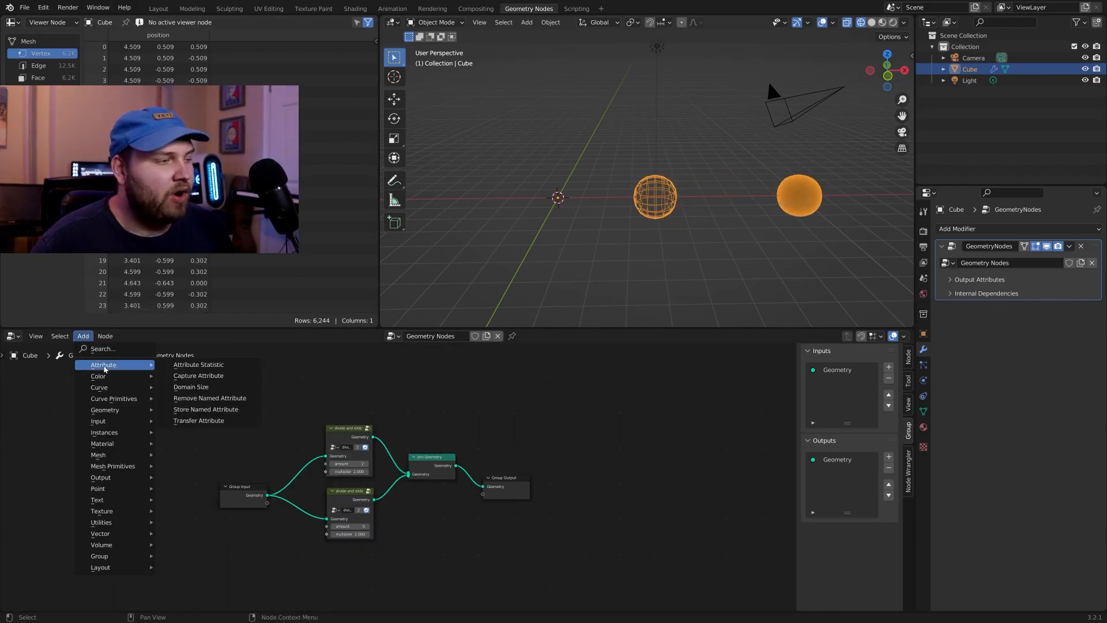
mouse_move(99, 533)
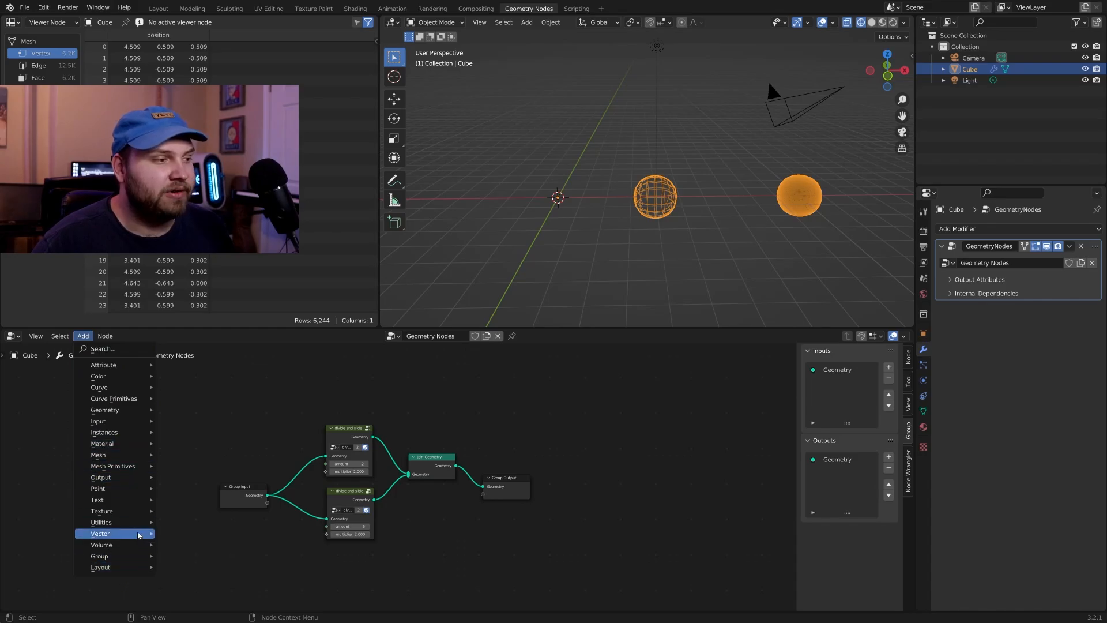
mouse_move(101, 511)
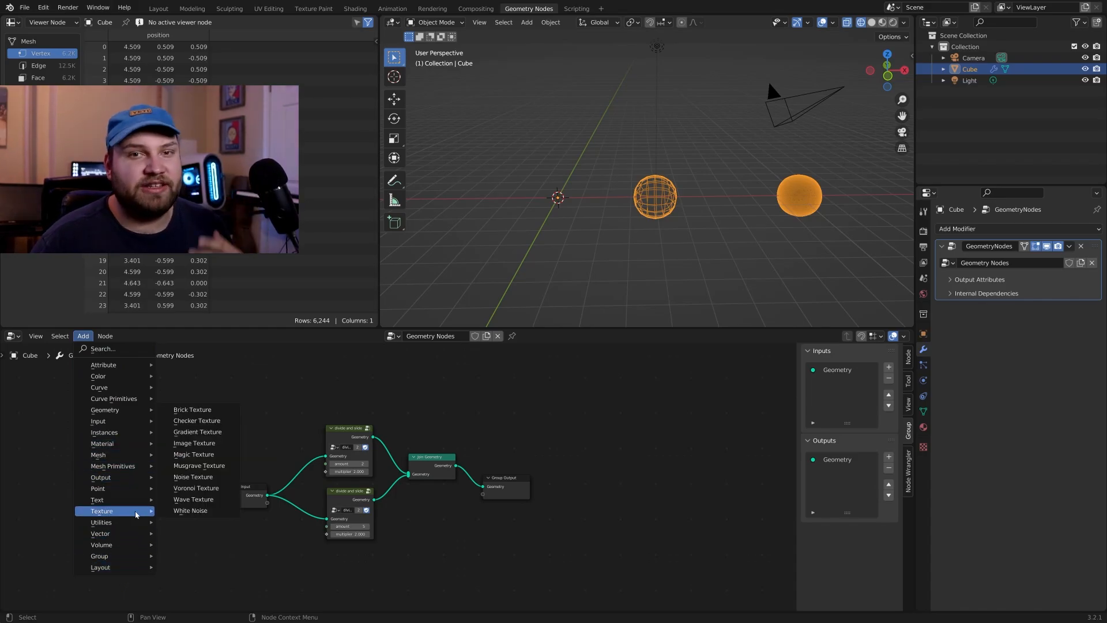